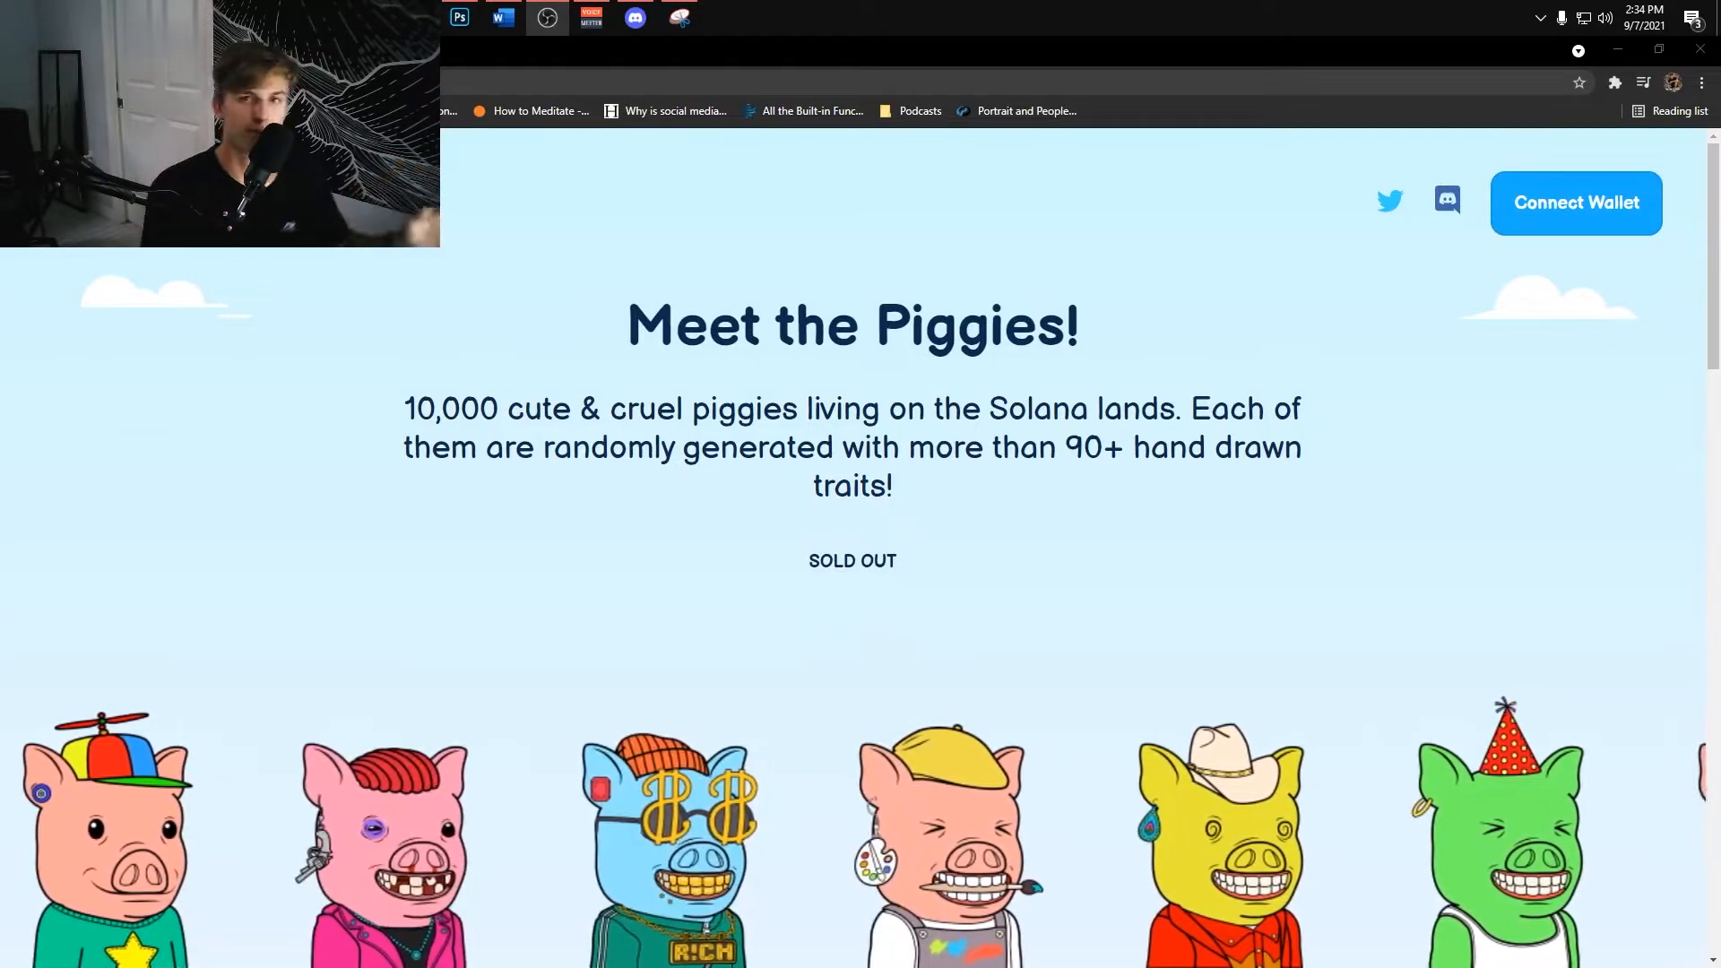
Scroll across the Piggy Sol Gang homepage's sold-out collection section
scroll(right, 3)
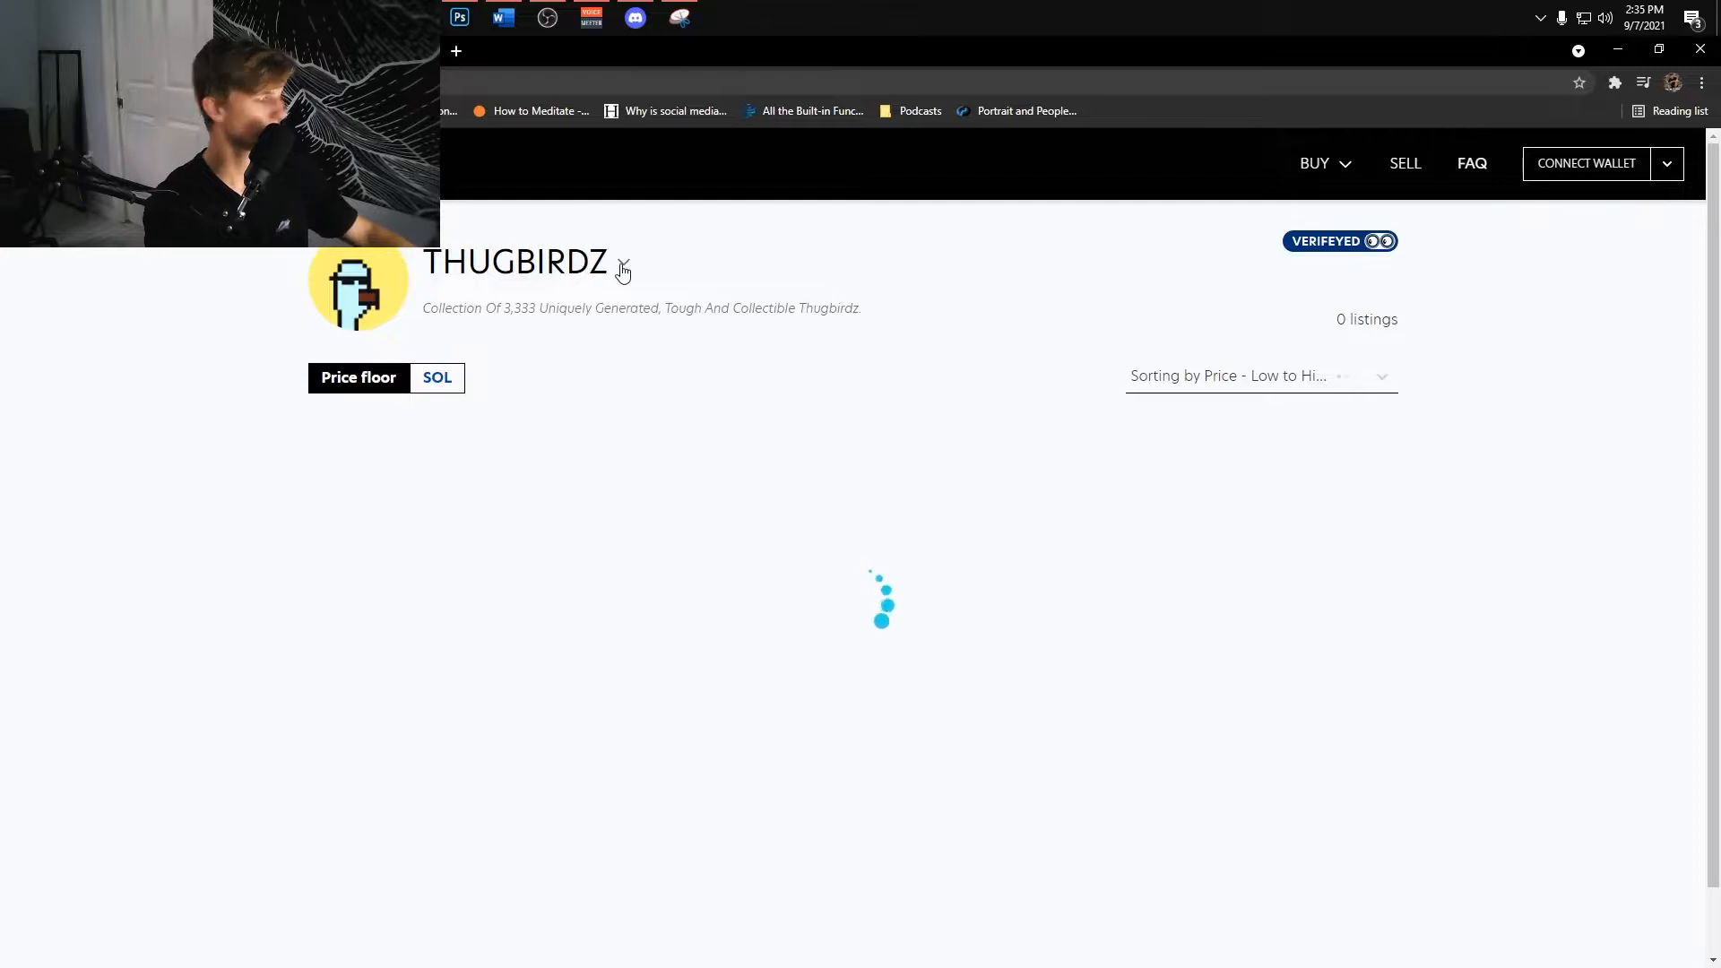
Select the Piggy Sol Gang collection and browse its cheapest listings at the 1.67 SOL floor
click(622, 267)
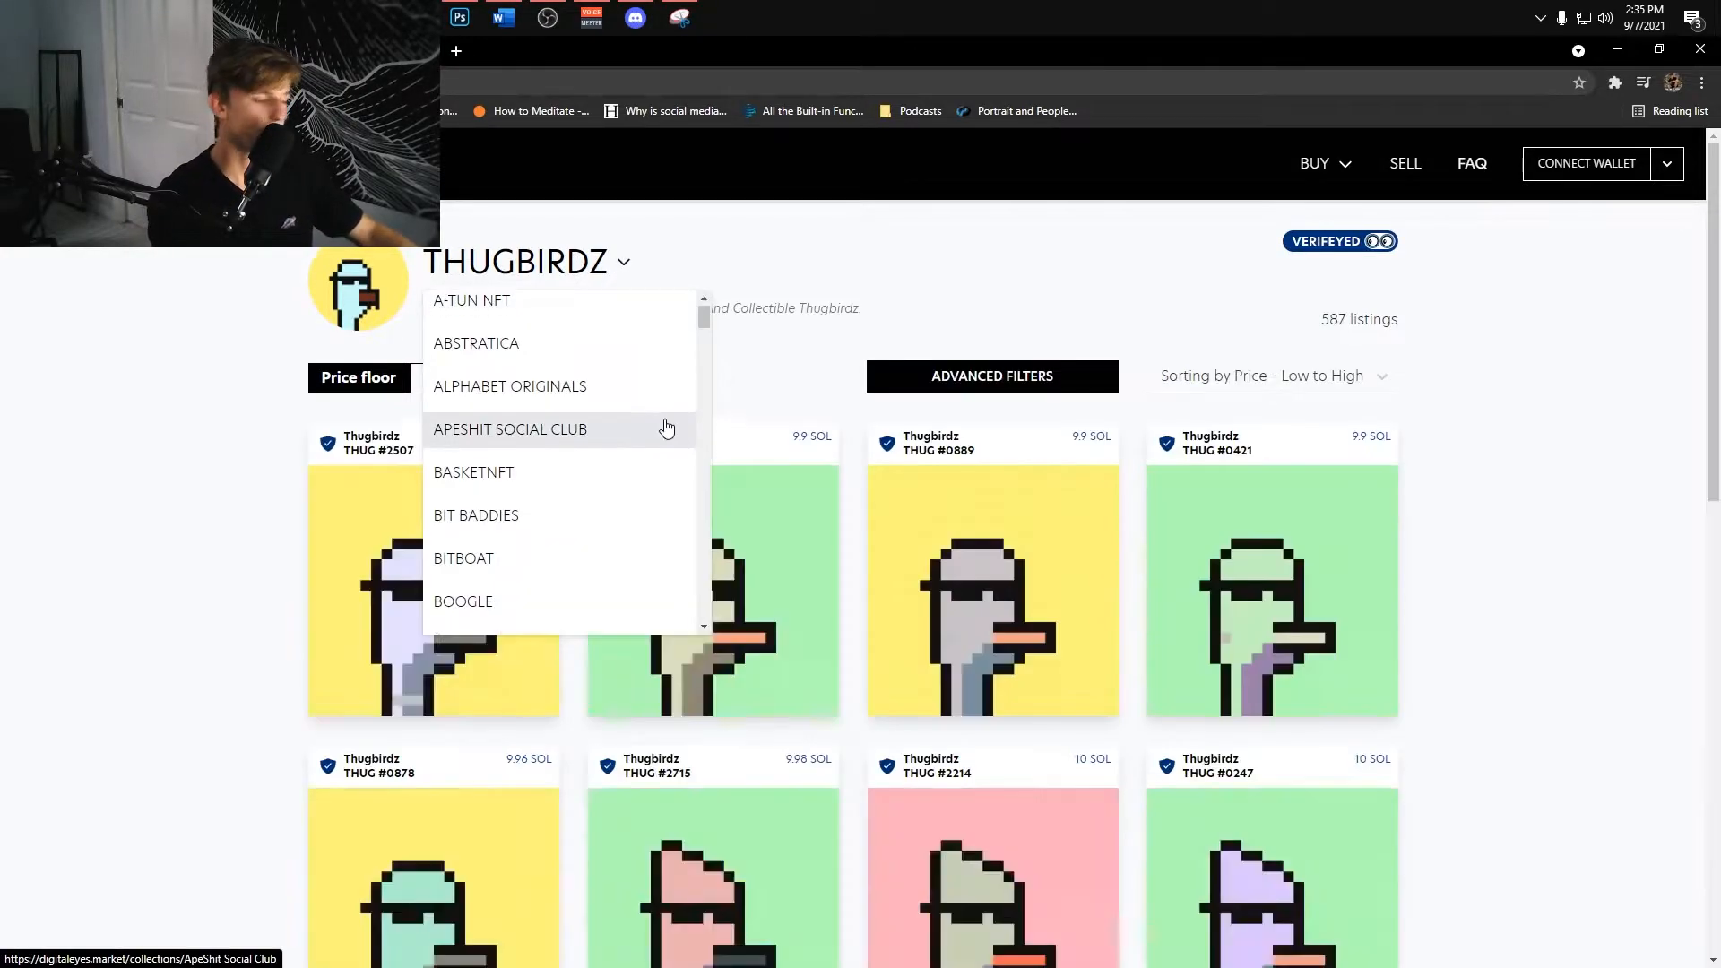
scroll(down, 3)
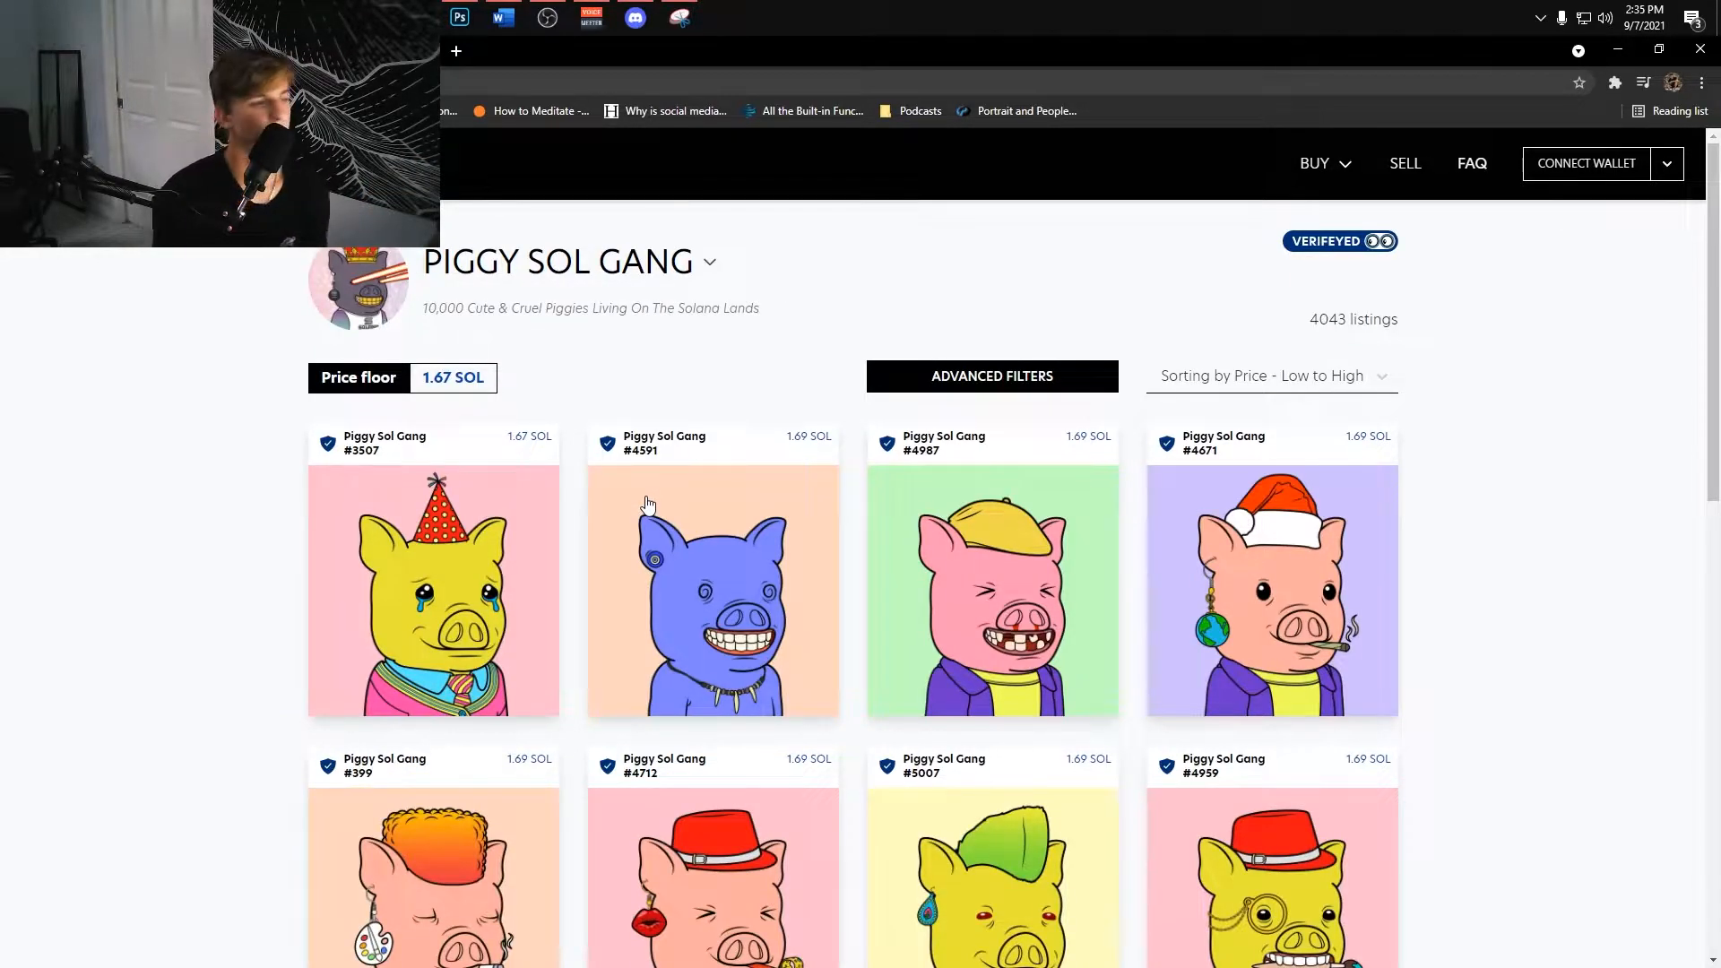
mouse_move(724, 11)
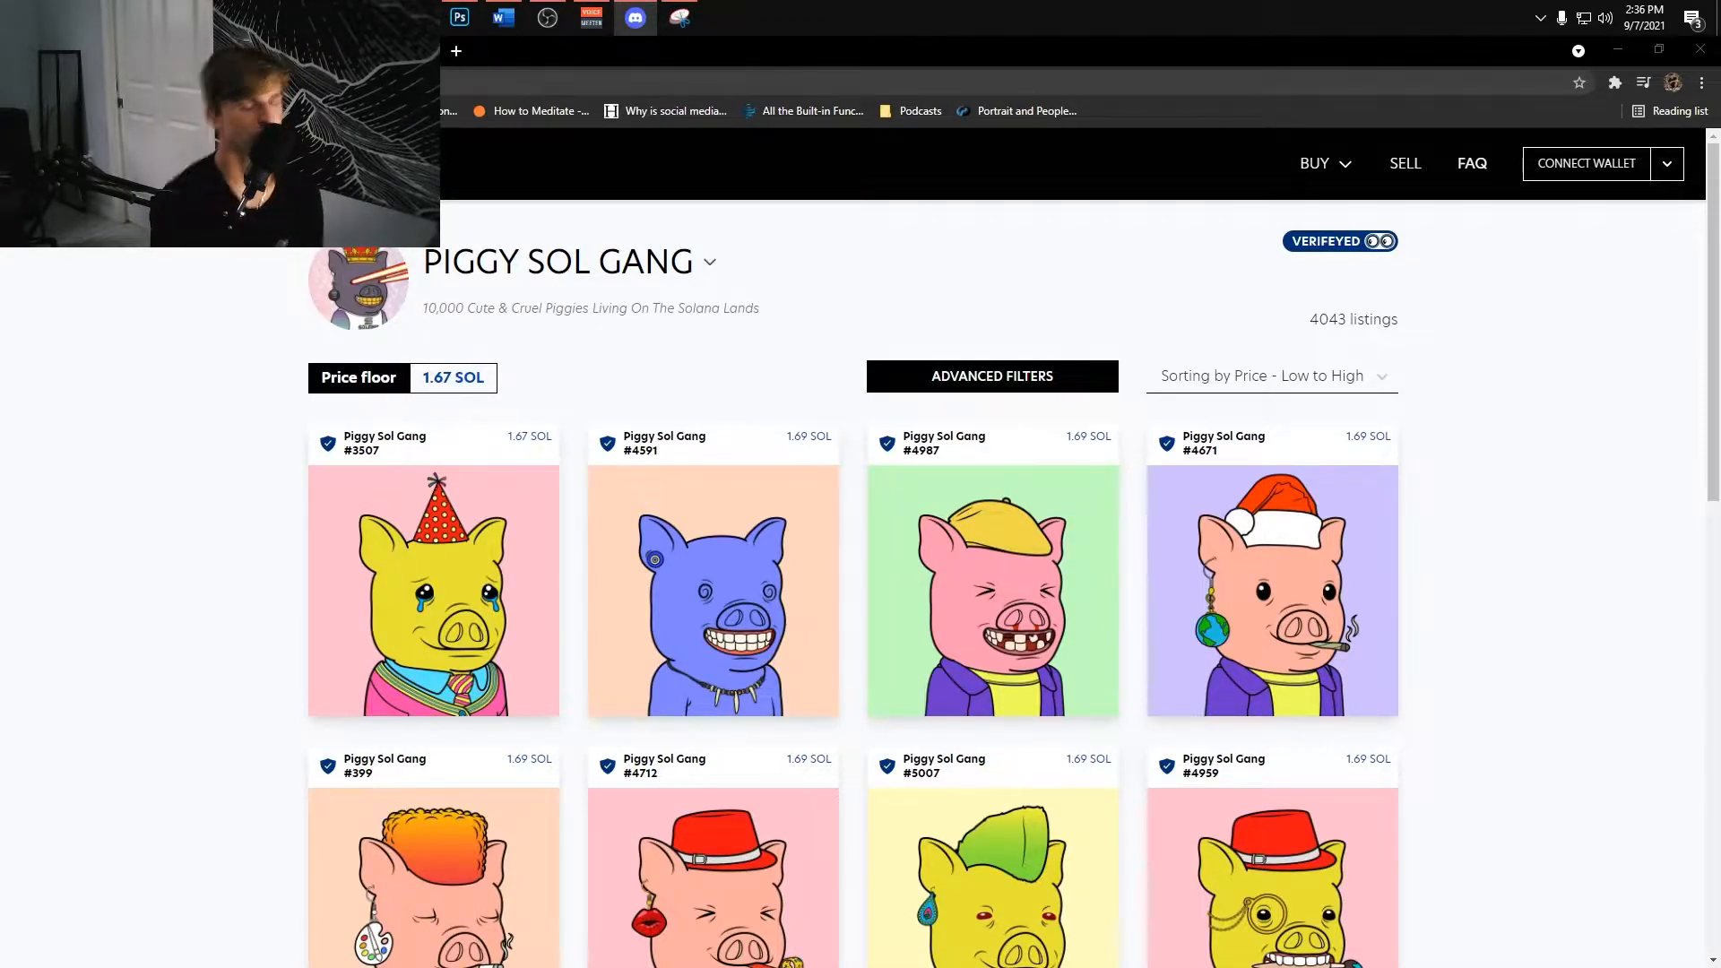
mouse_move(407, 380)
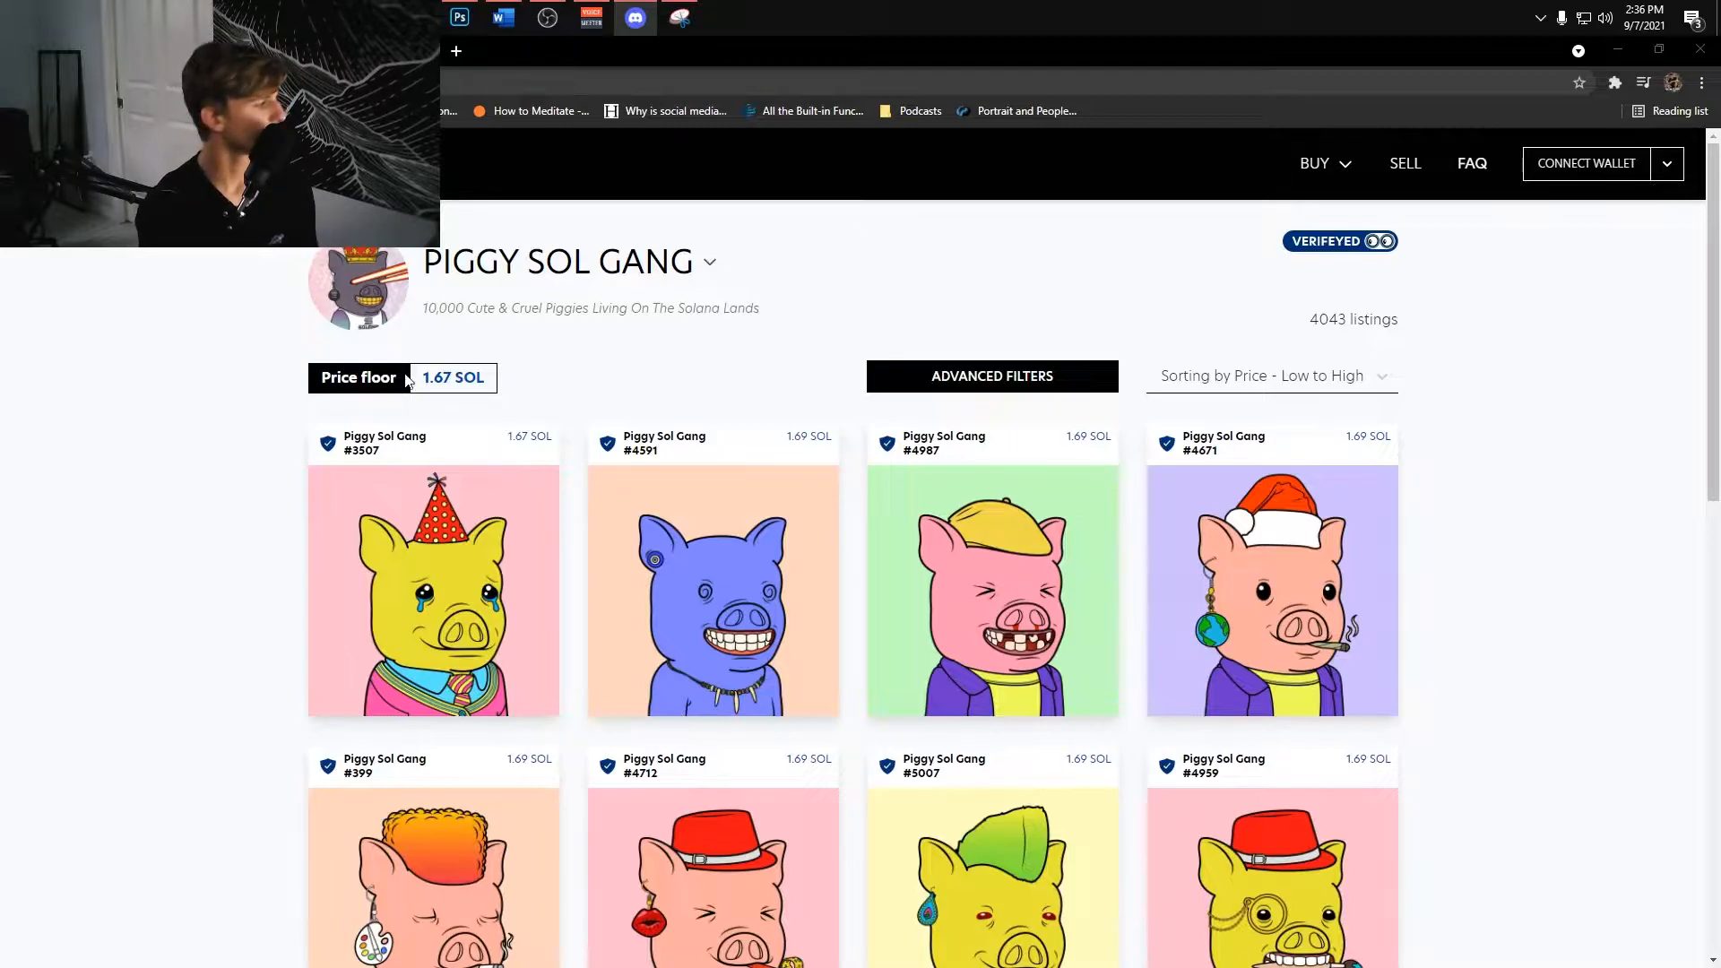
scroll(down, 3)
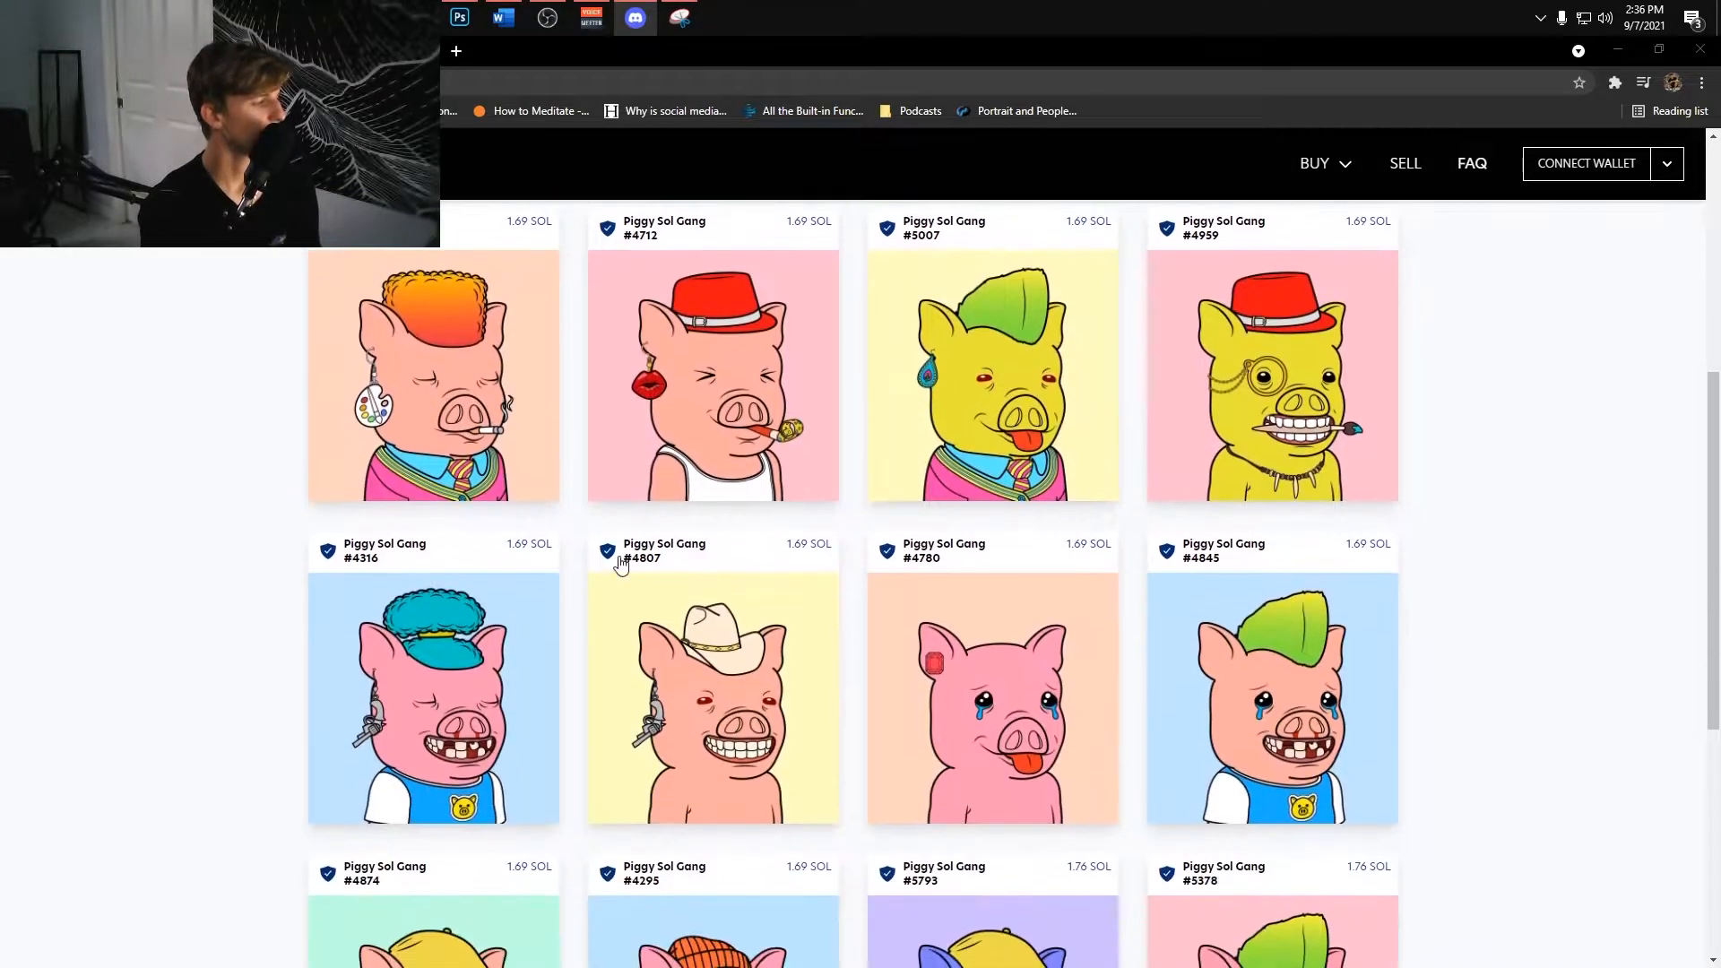
scroll(down, 3)
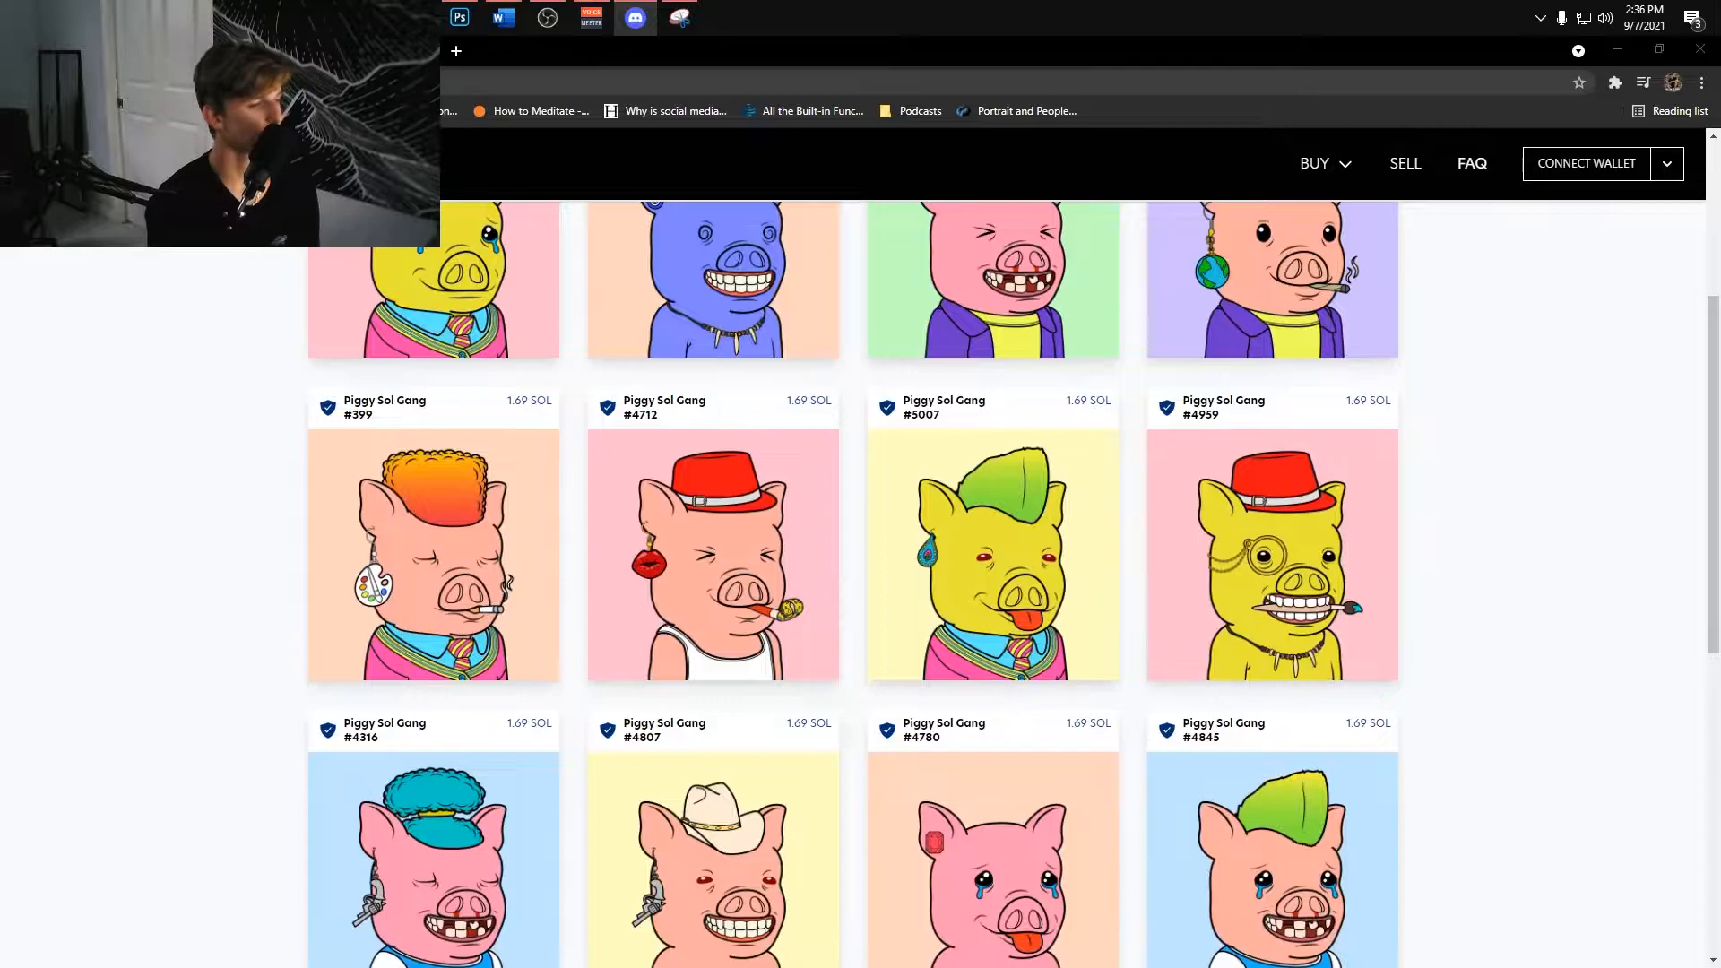
click(635, 18)
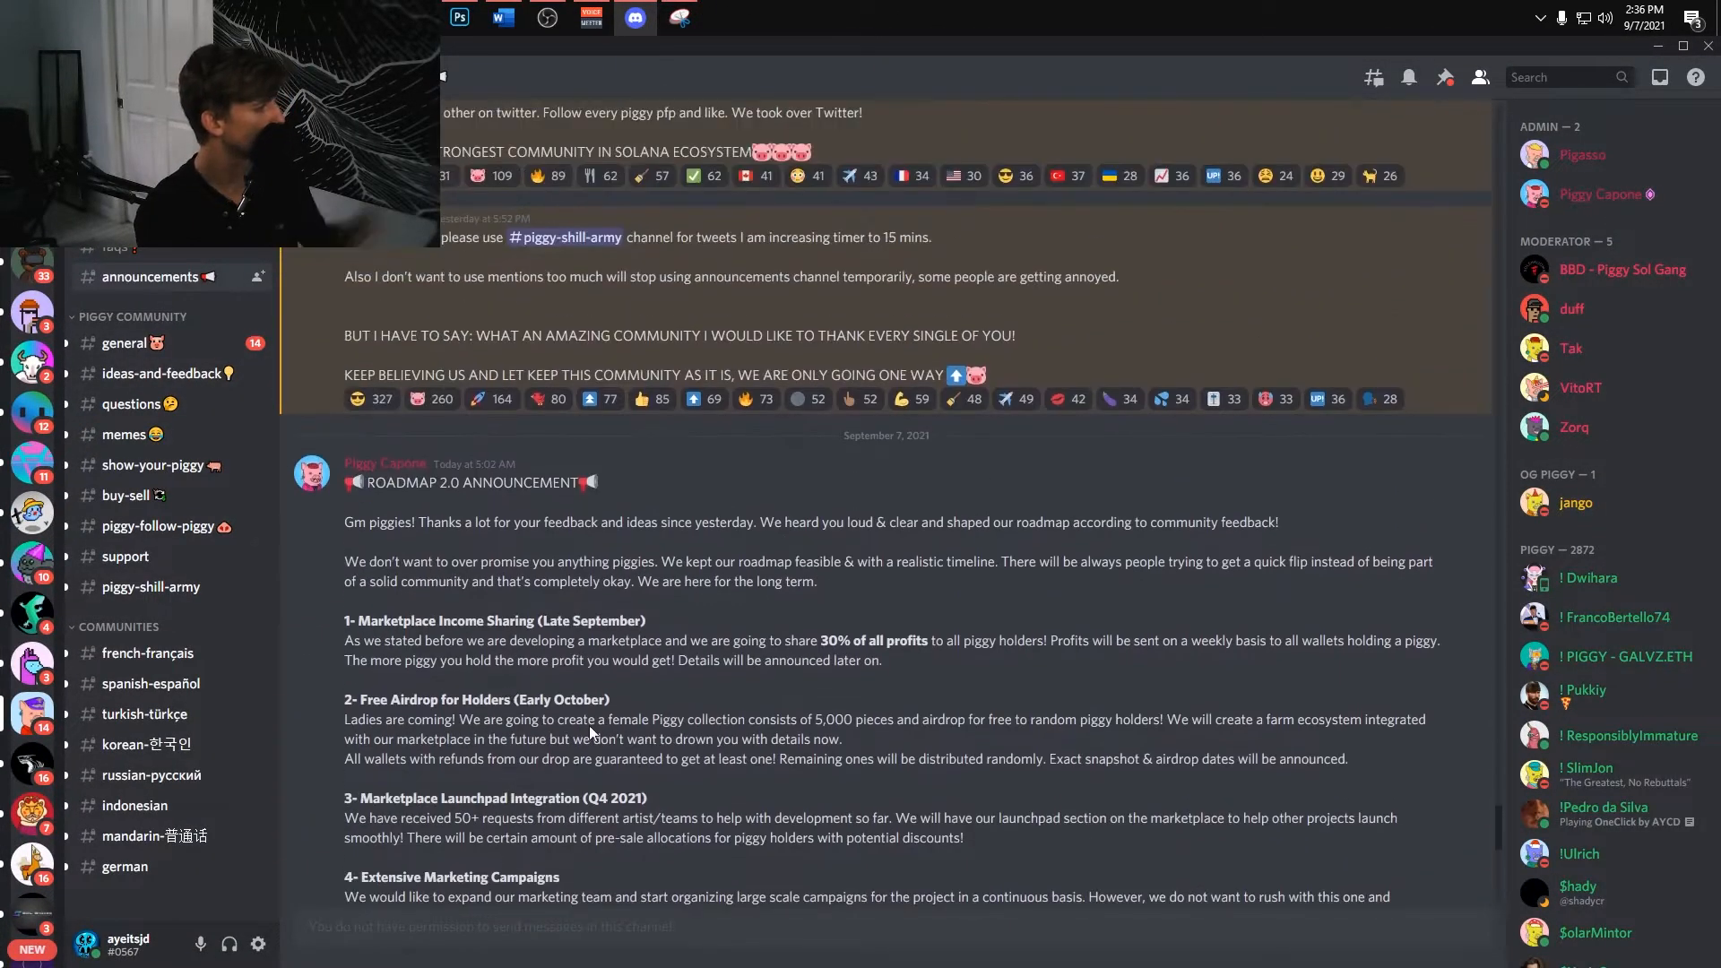
Read through the Roadmap 2.0 announcement's points in the #announcements channel
scroll(down, 3)
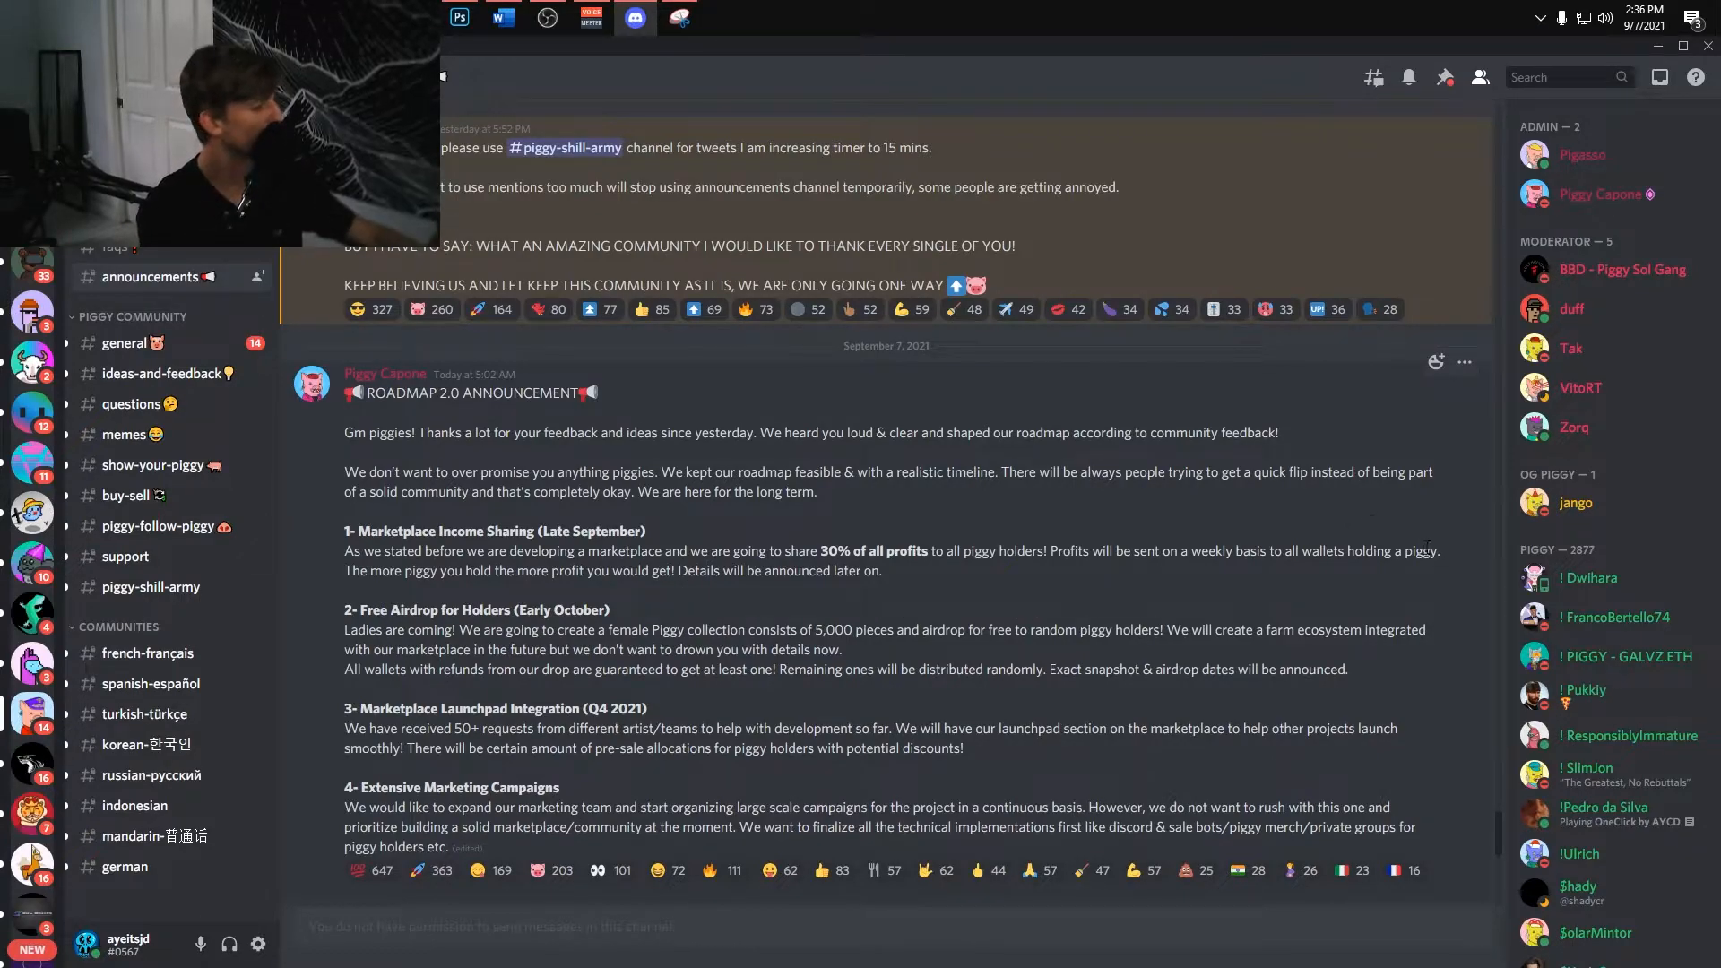
mouse_move(1090, 573)
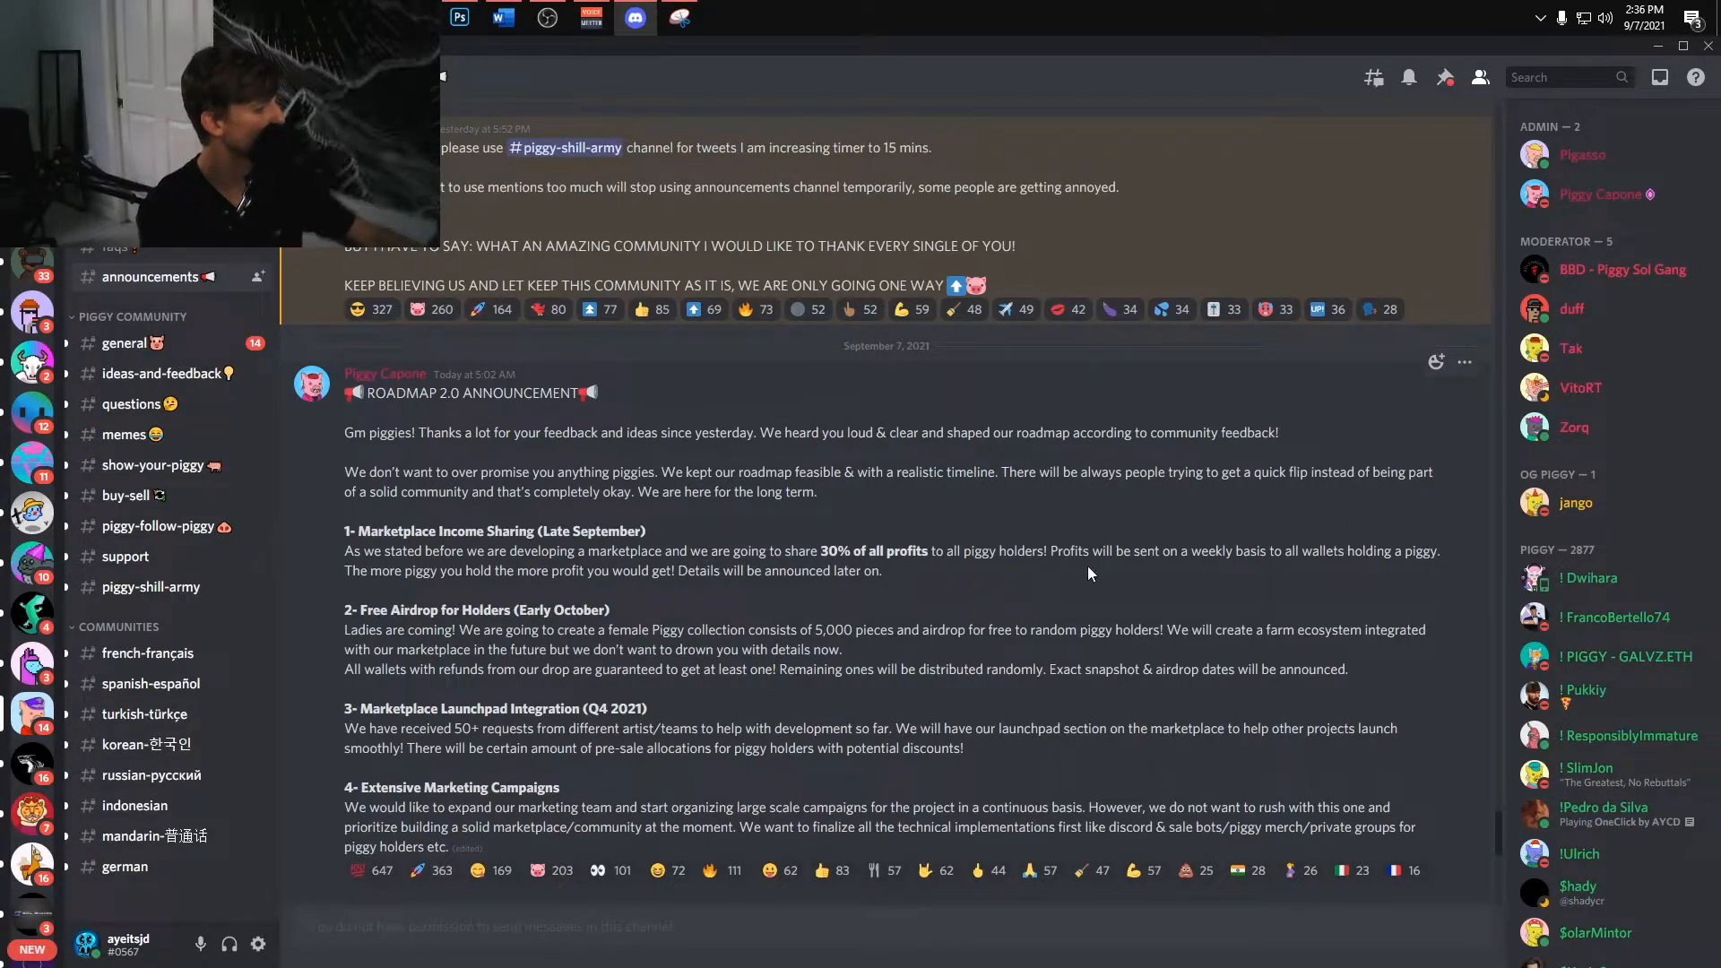
mouse_move(1292, 466)
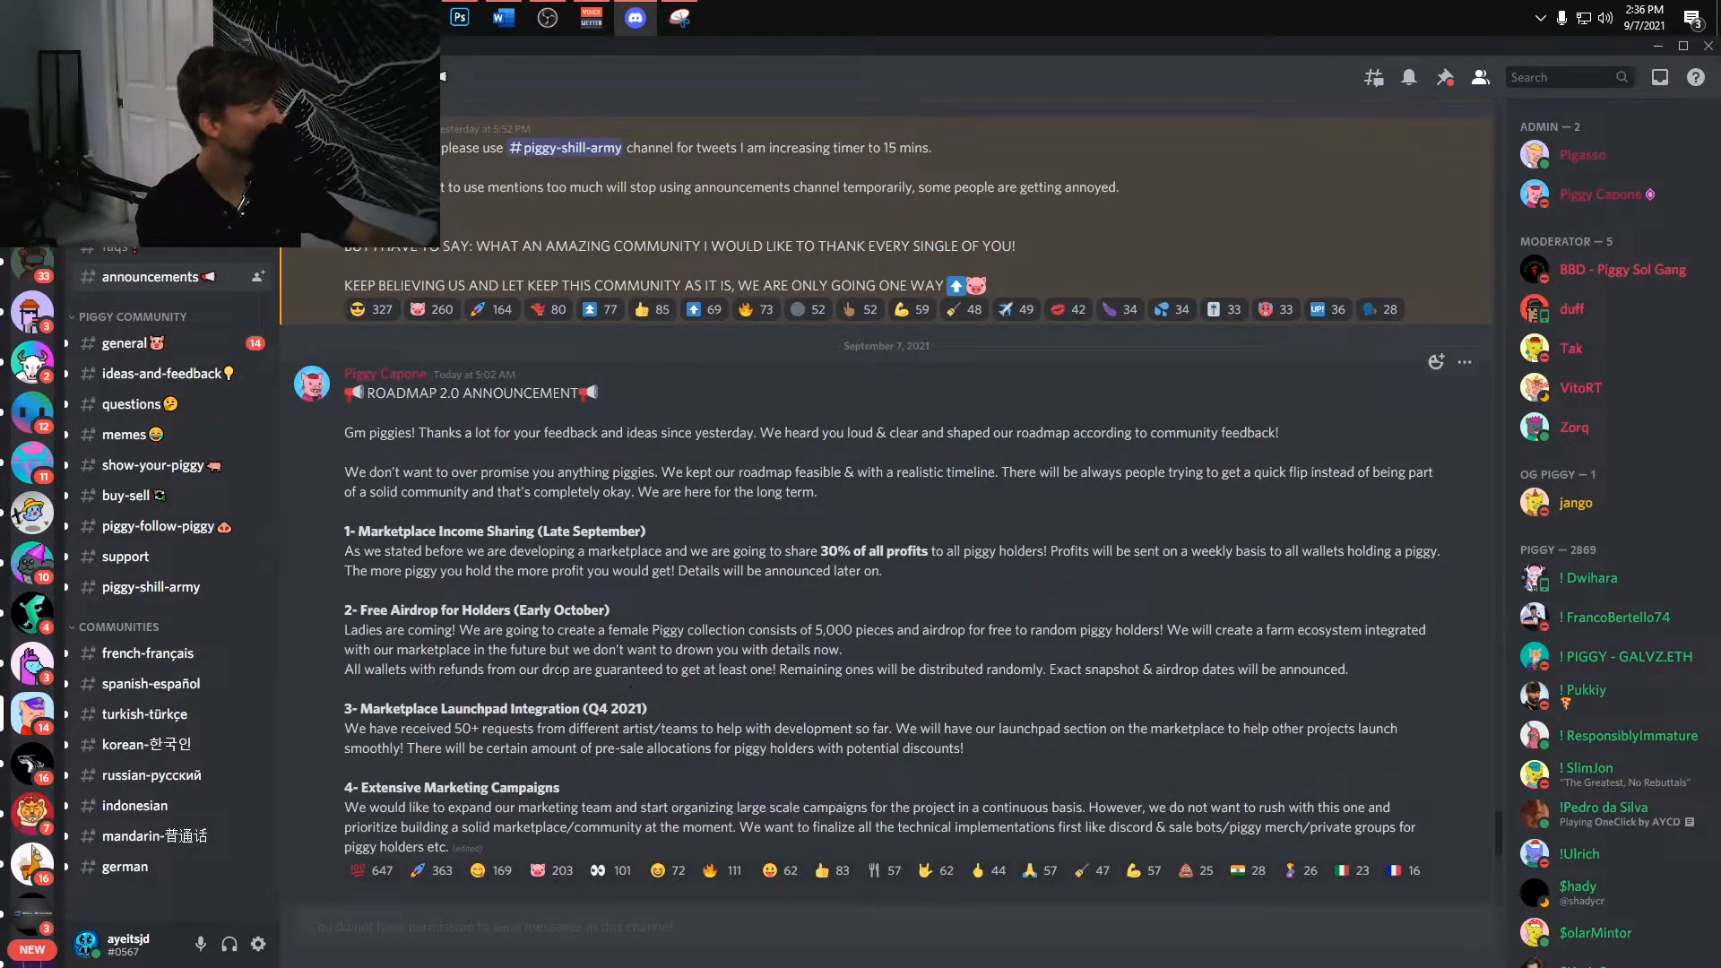
scroll(down, 3)
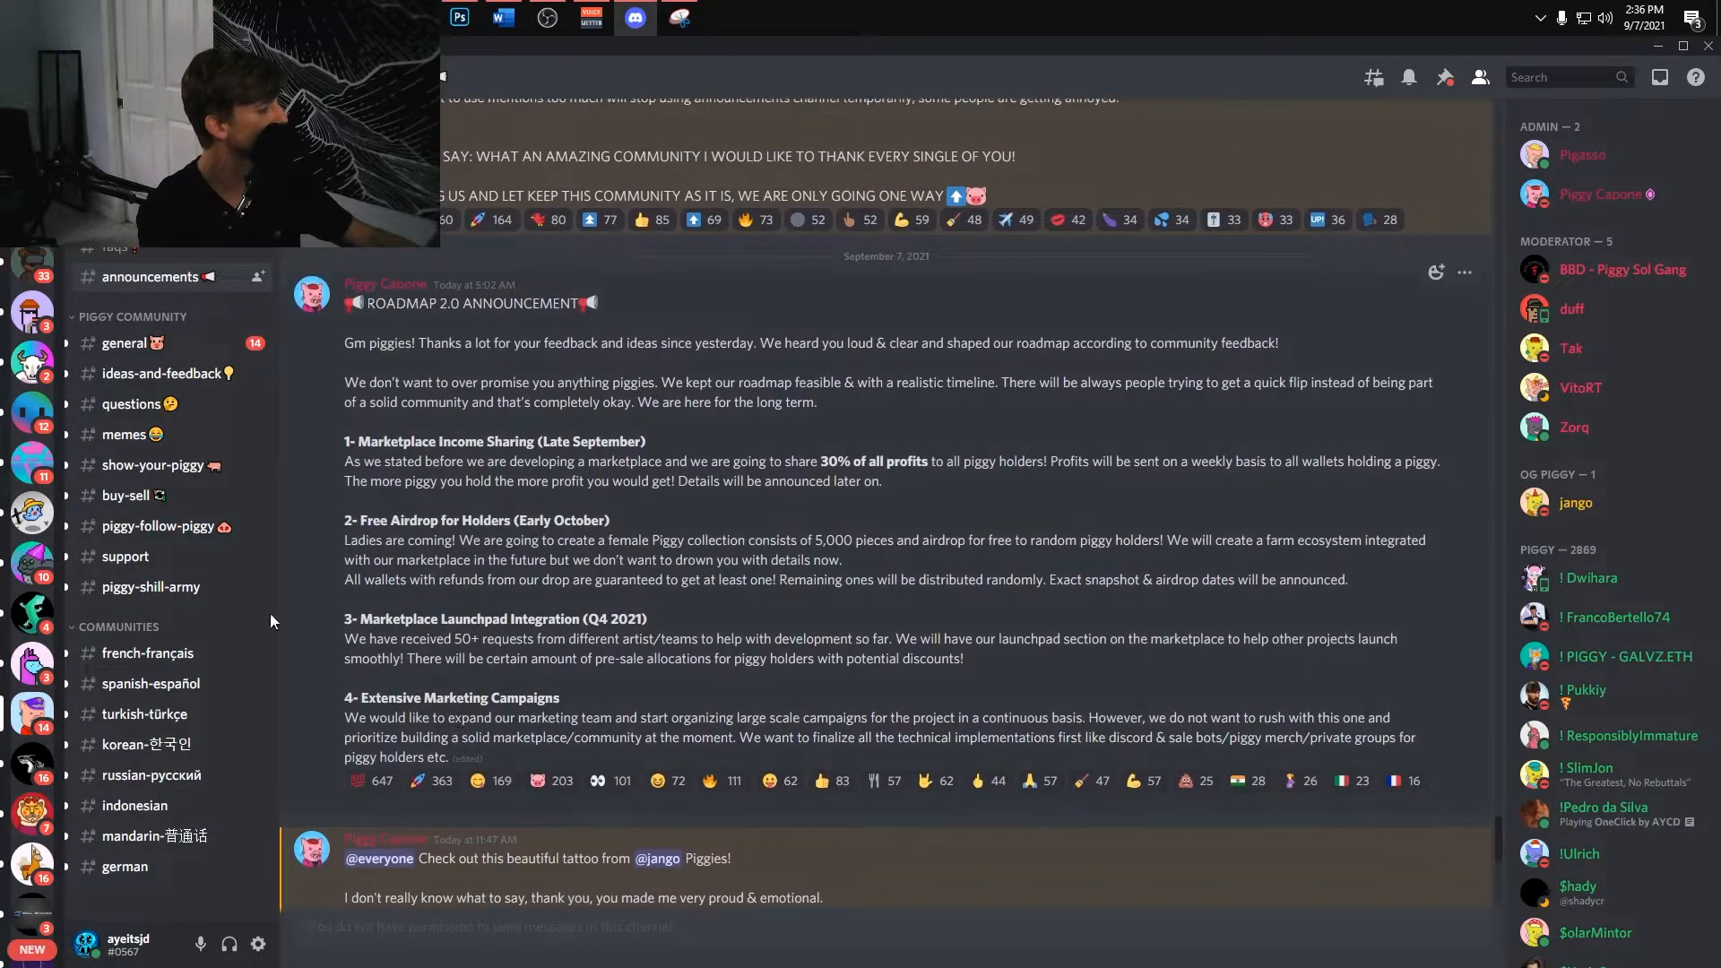
click(123, 342)
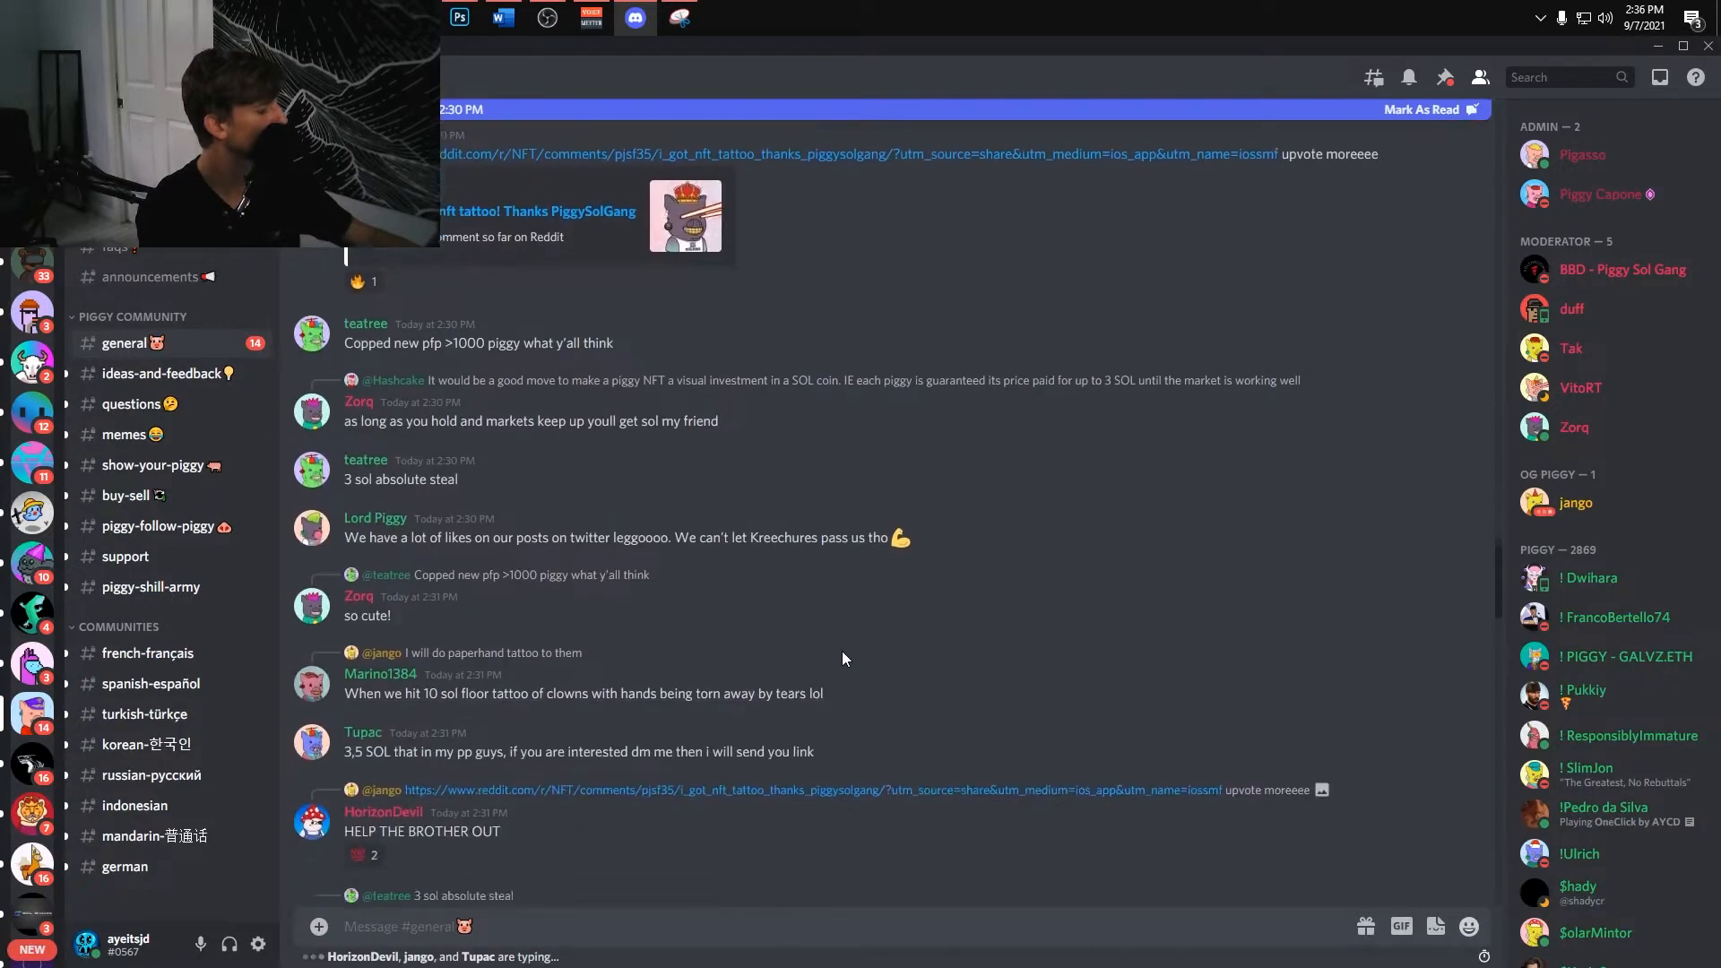
scroll(down, 3)
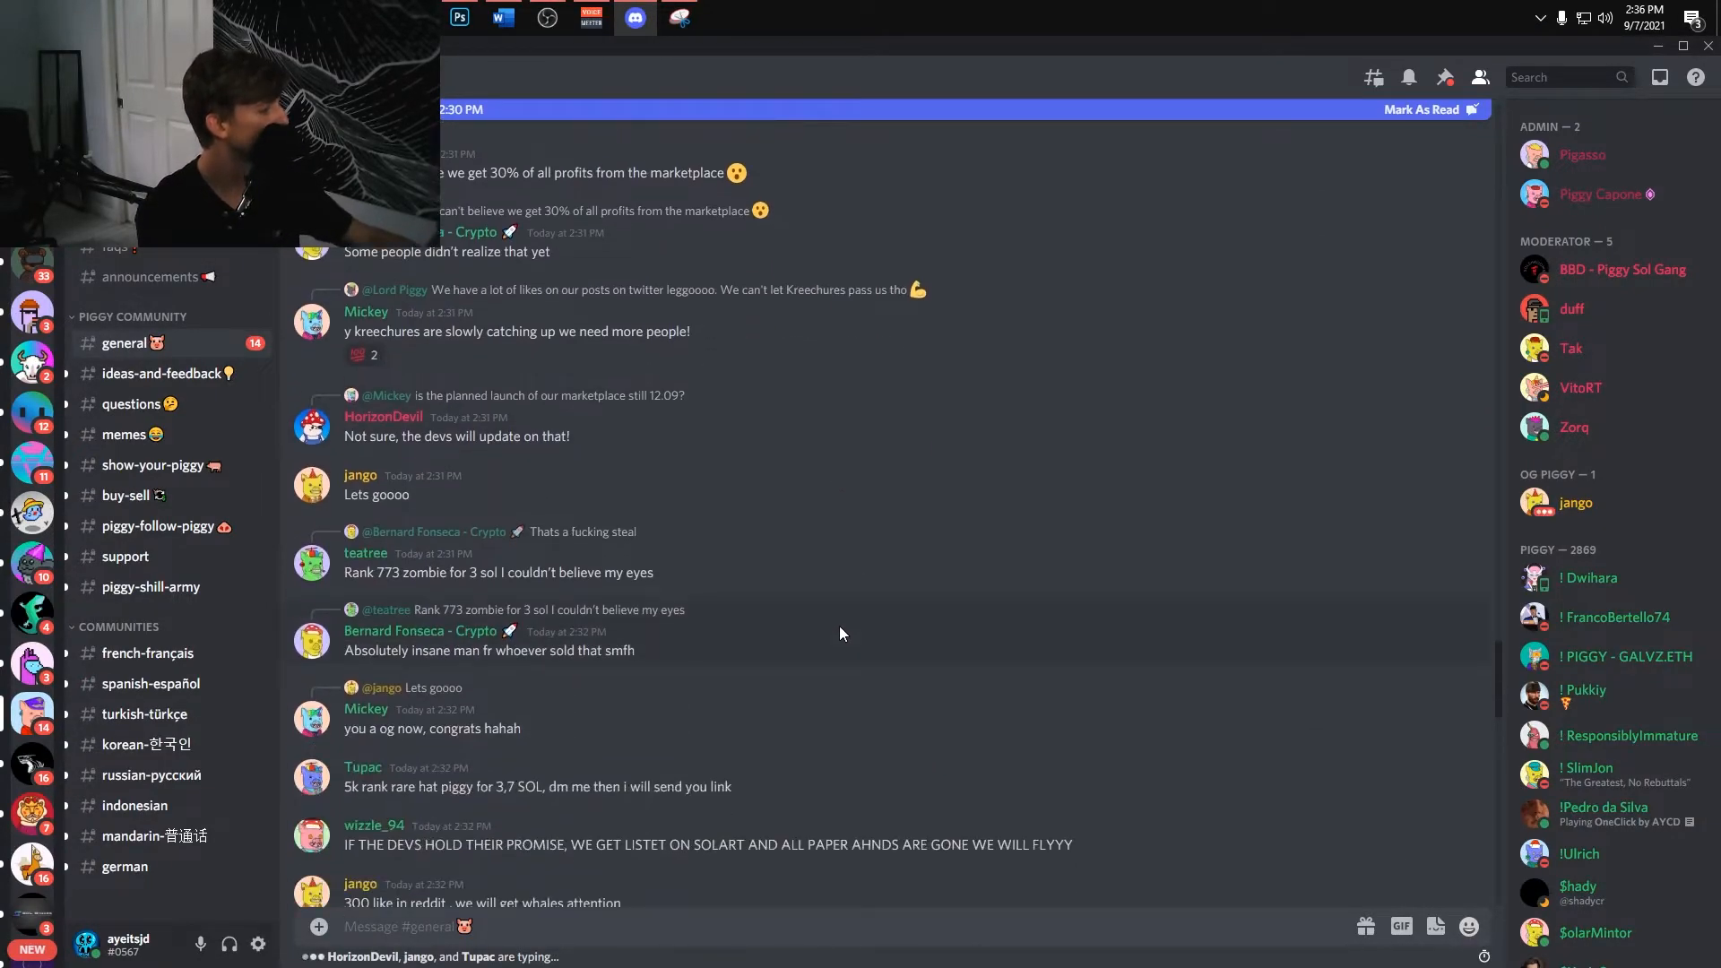
scroll(down, 3)
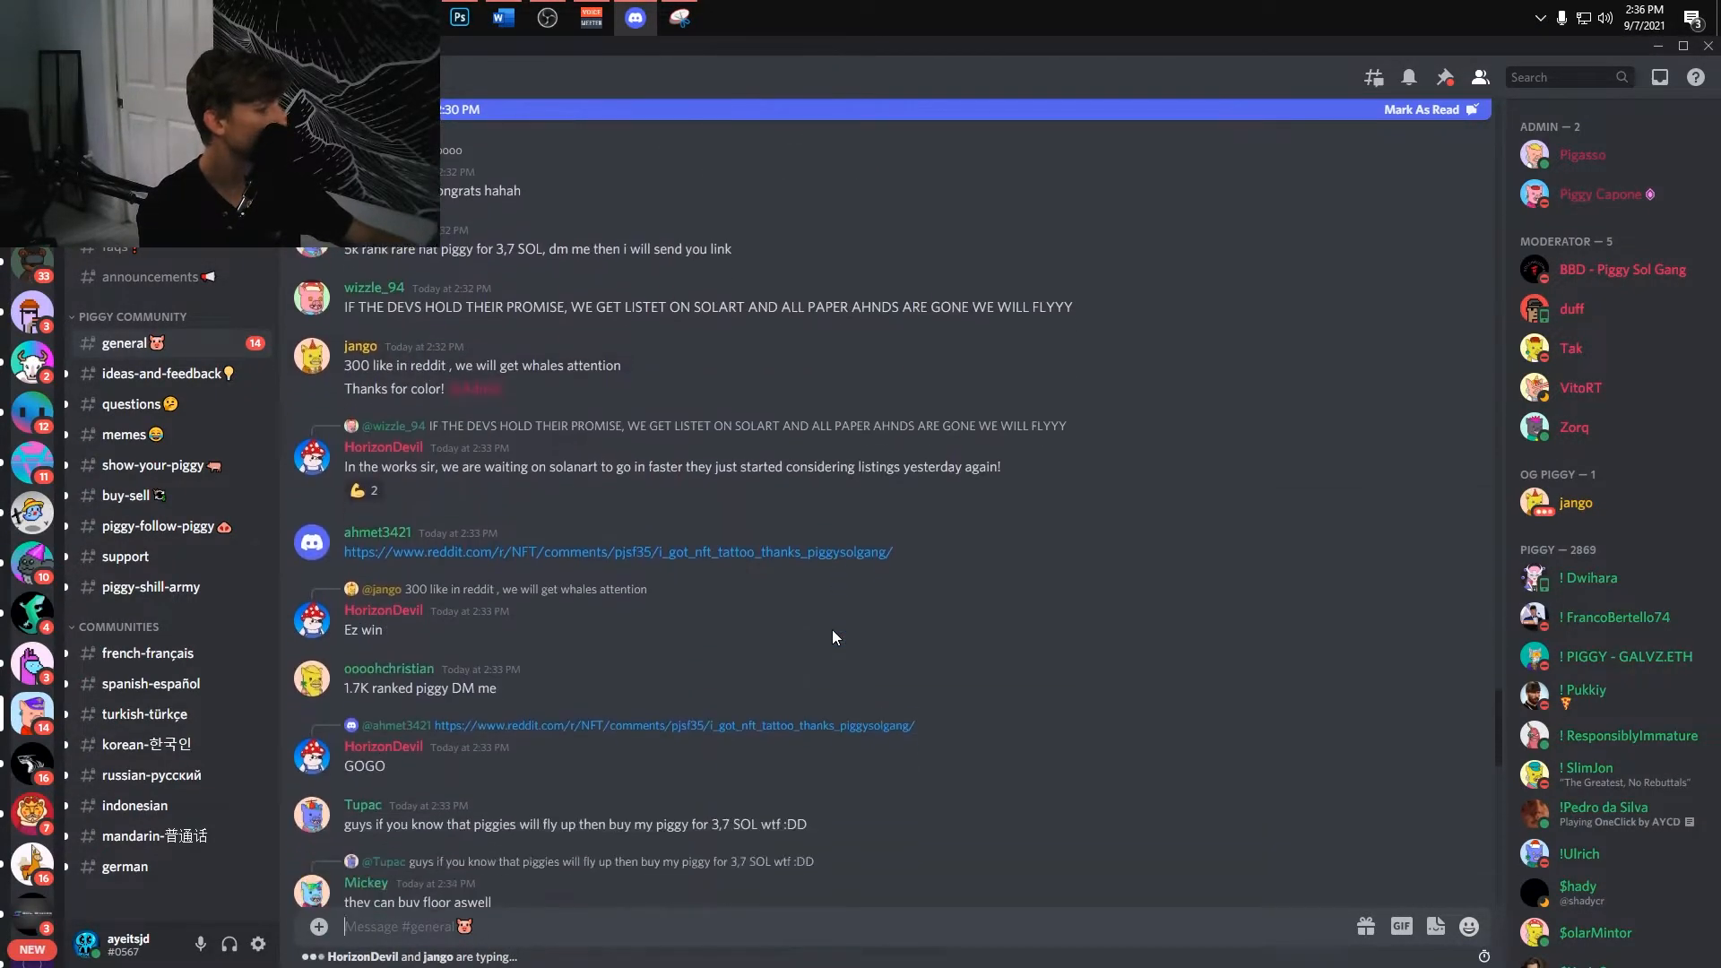
scroll(down, 3)
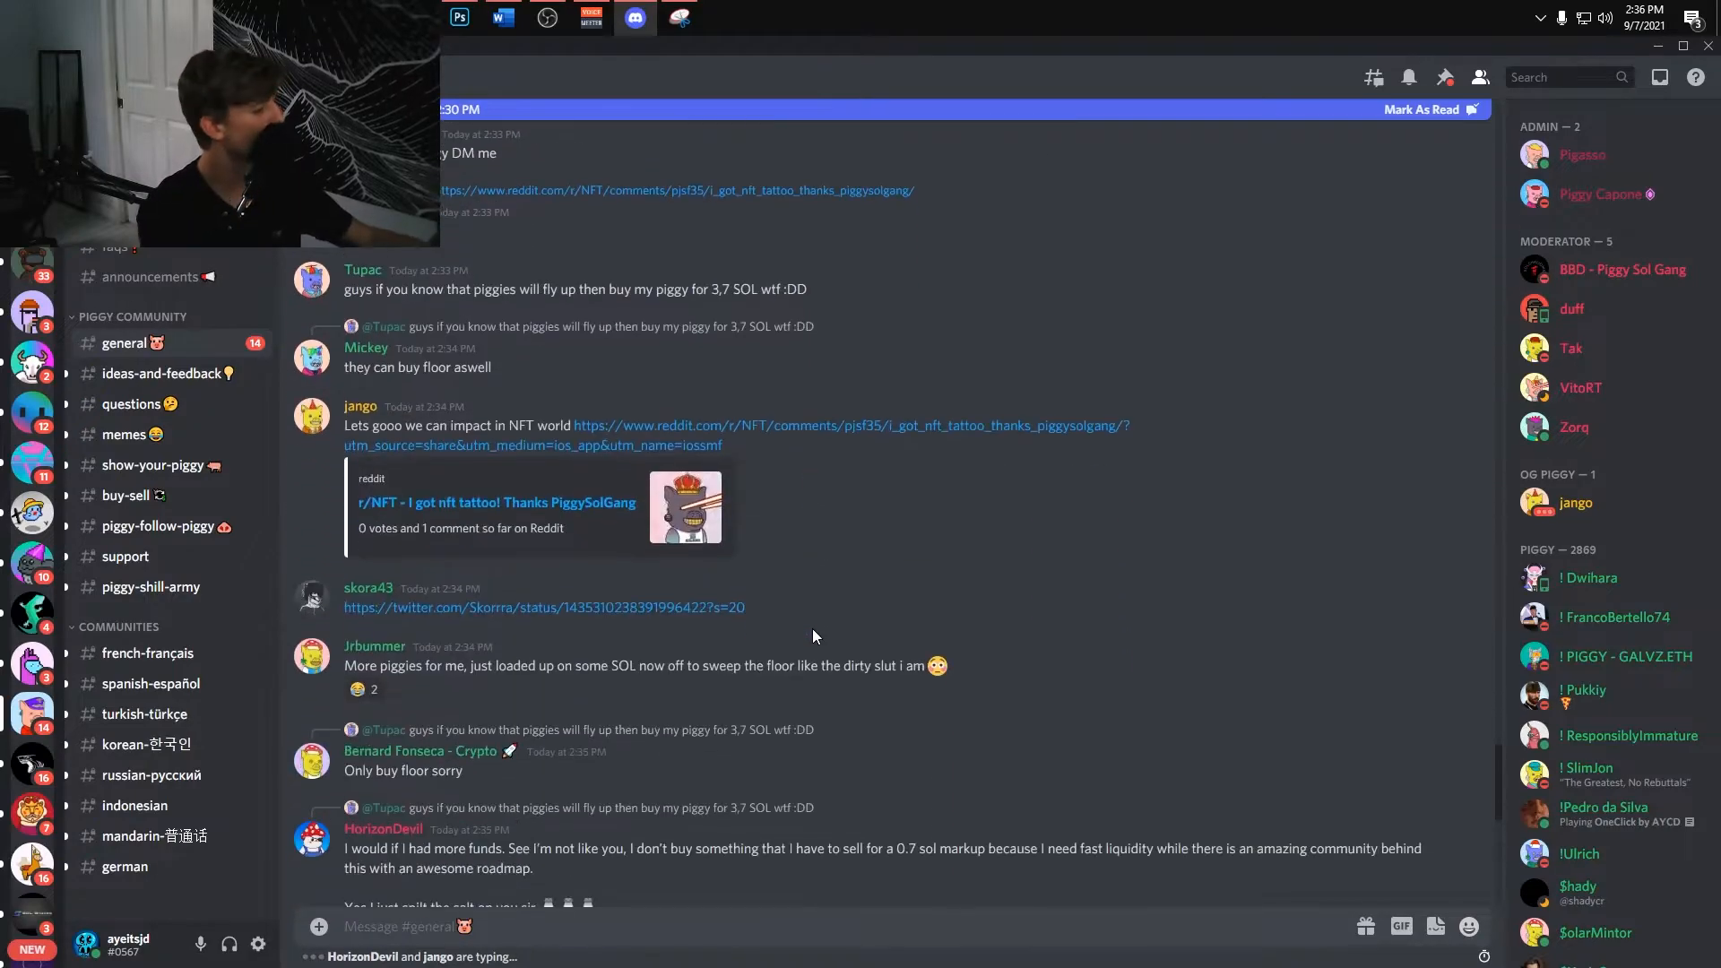
scroll(down, 3)
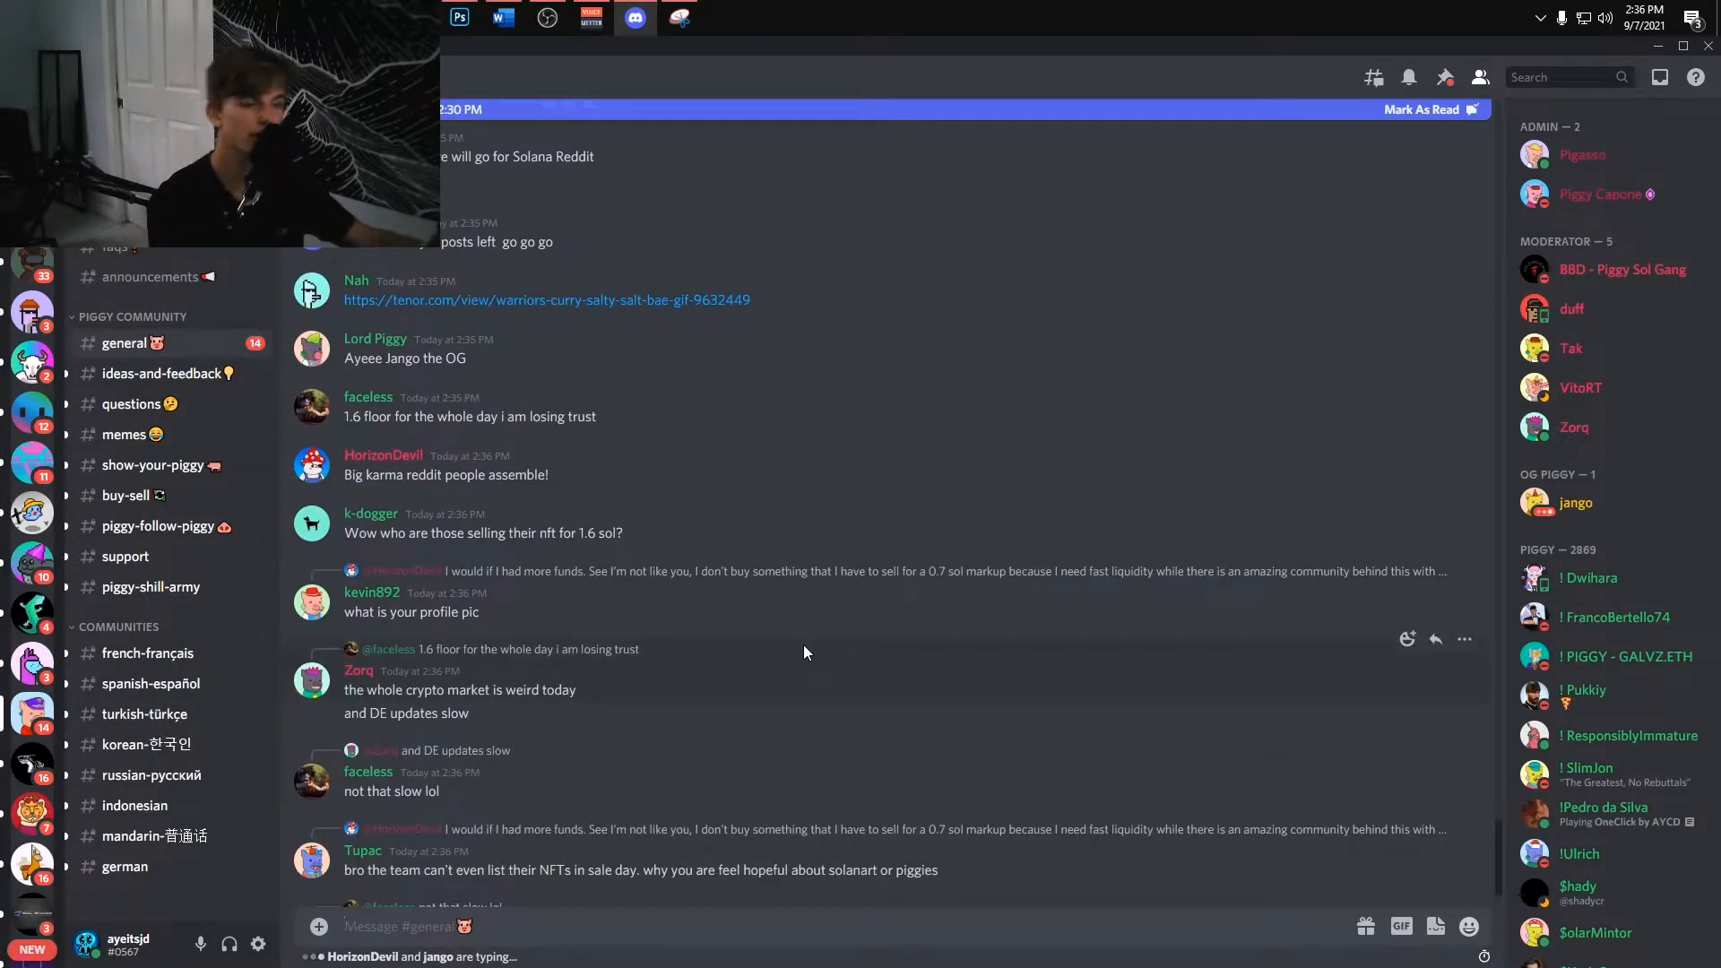
scroll(down, 3)
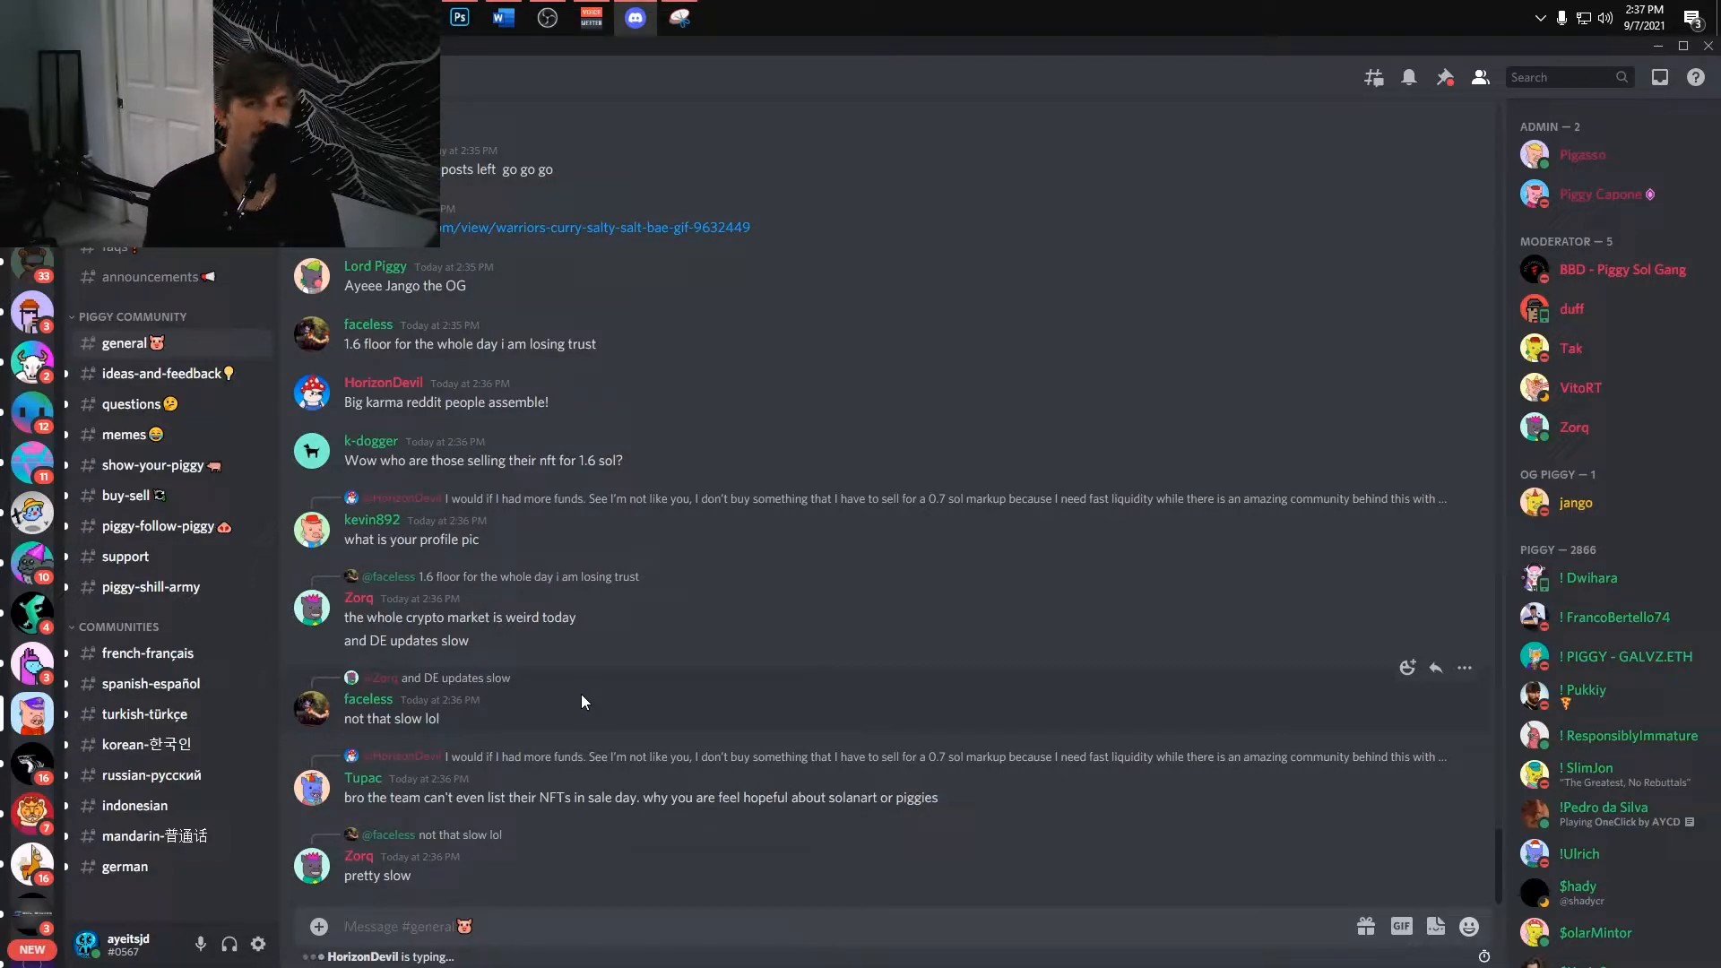
scroll(down, 3)
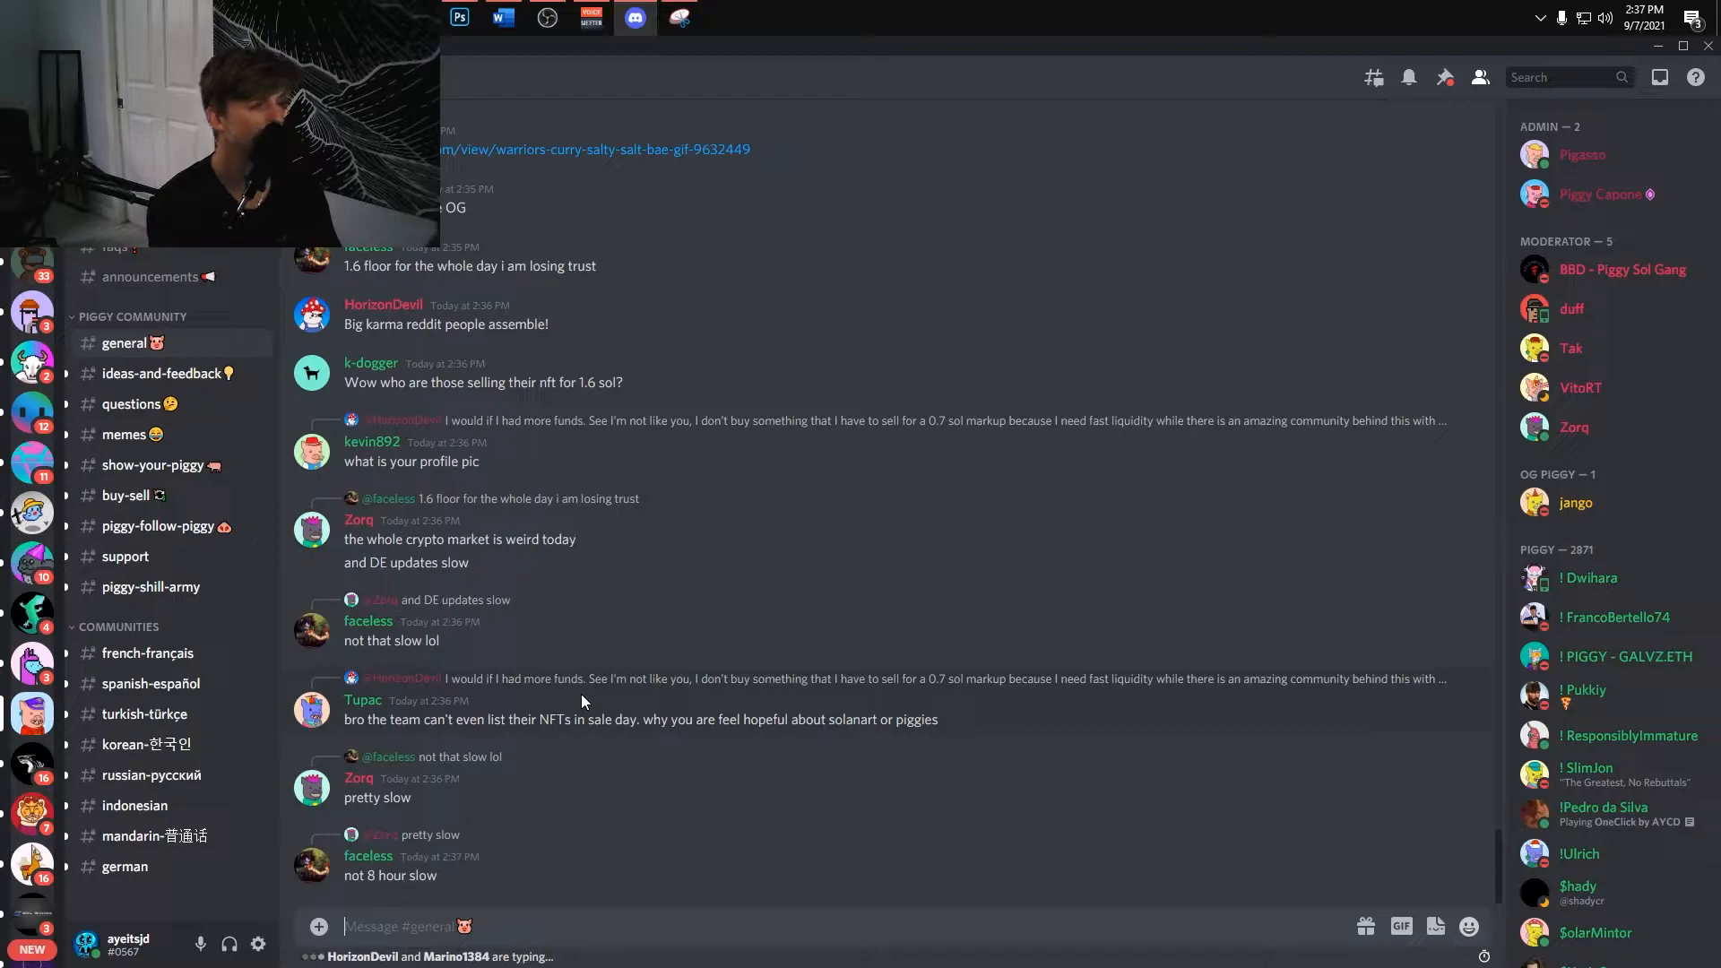
mouse_move(245, 557)
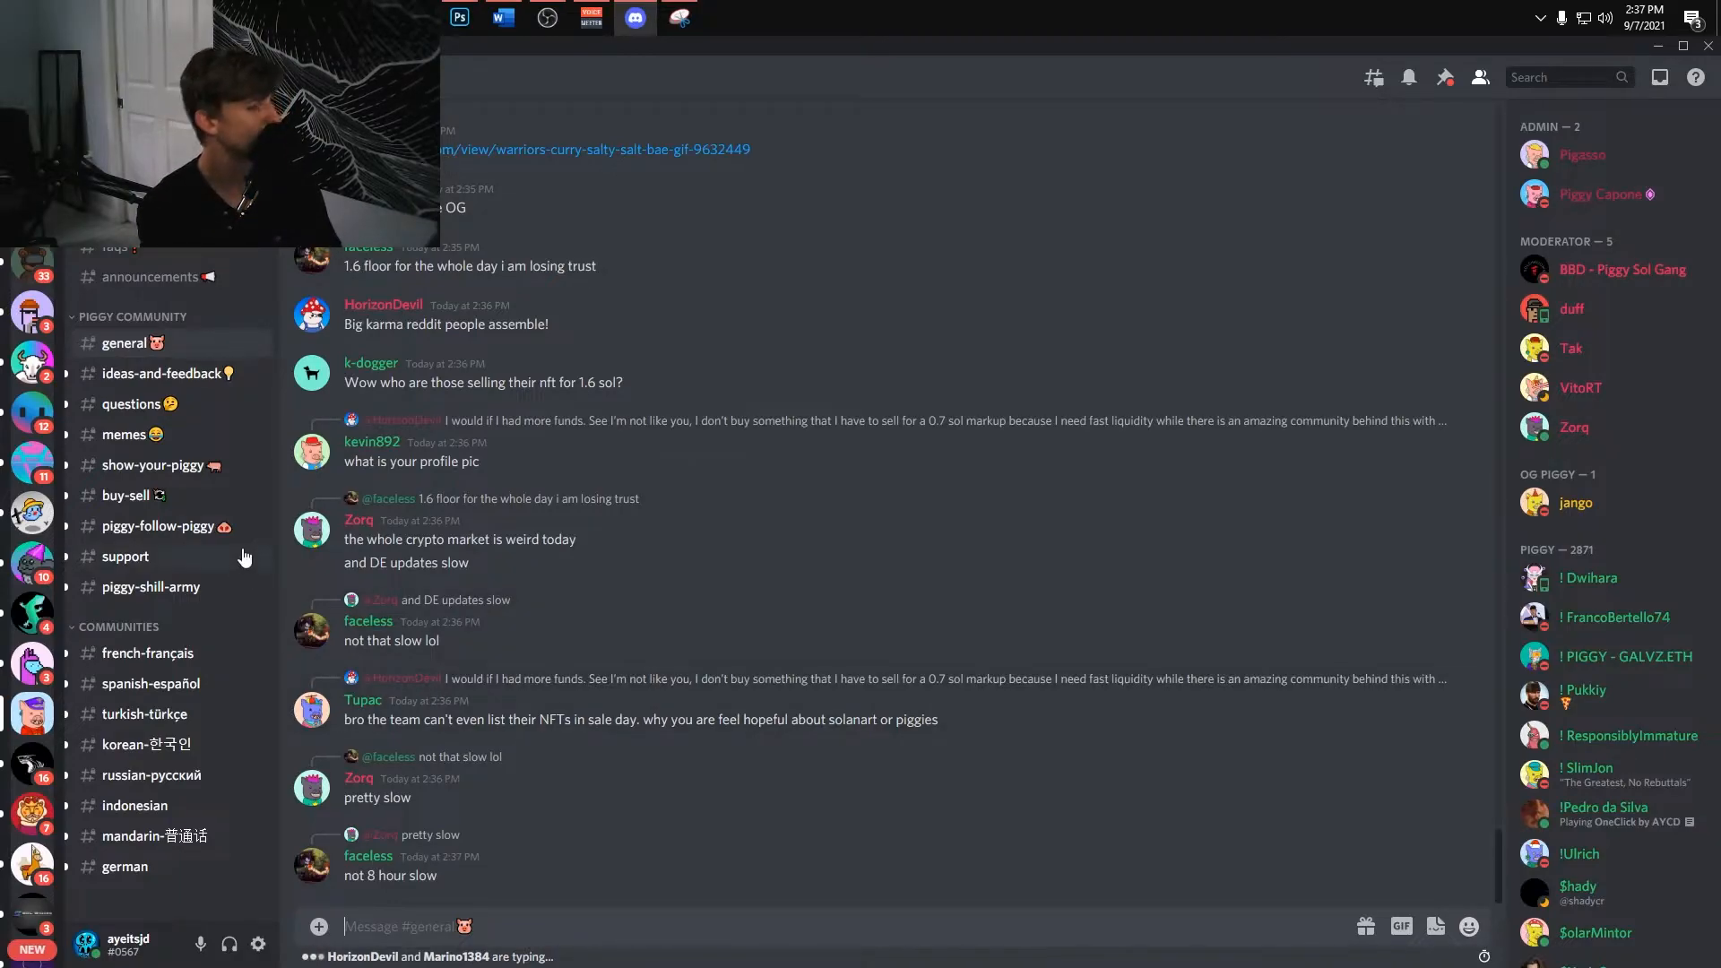
mouse_move(179, 552)
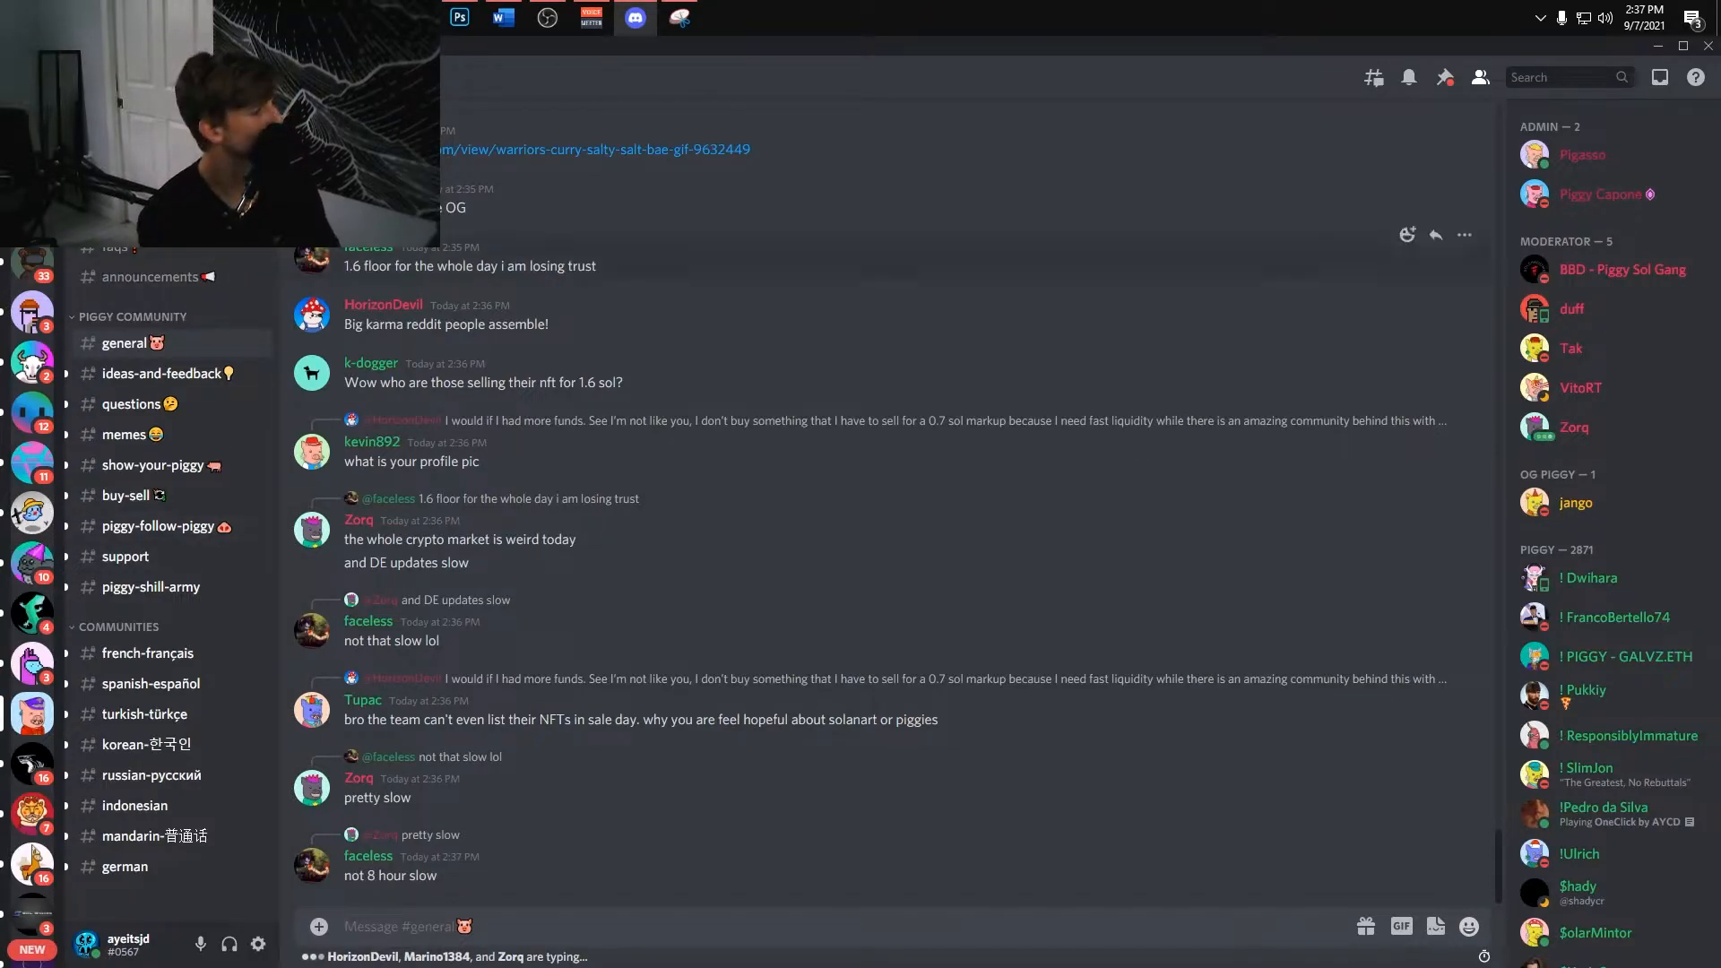
scroll(down, 3)
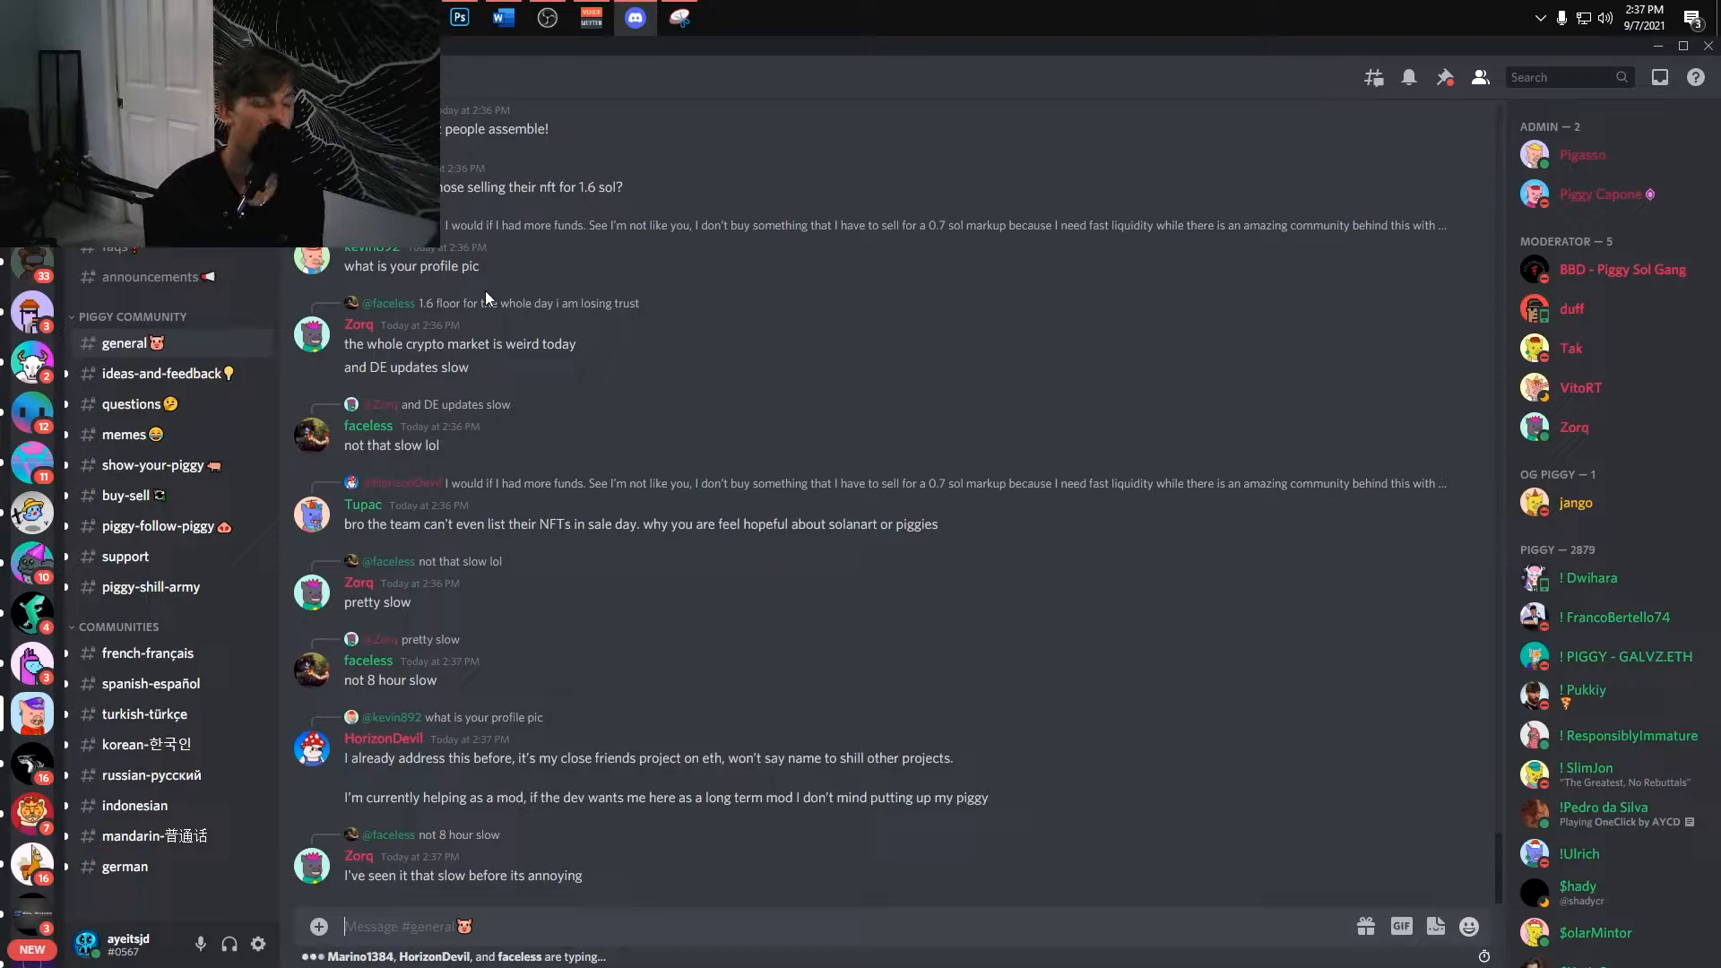
scroll(down, 3)
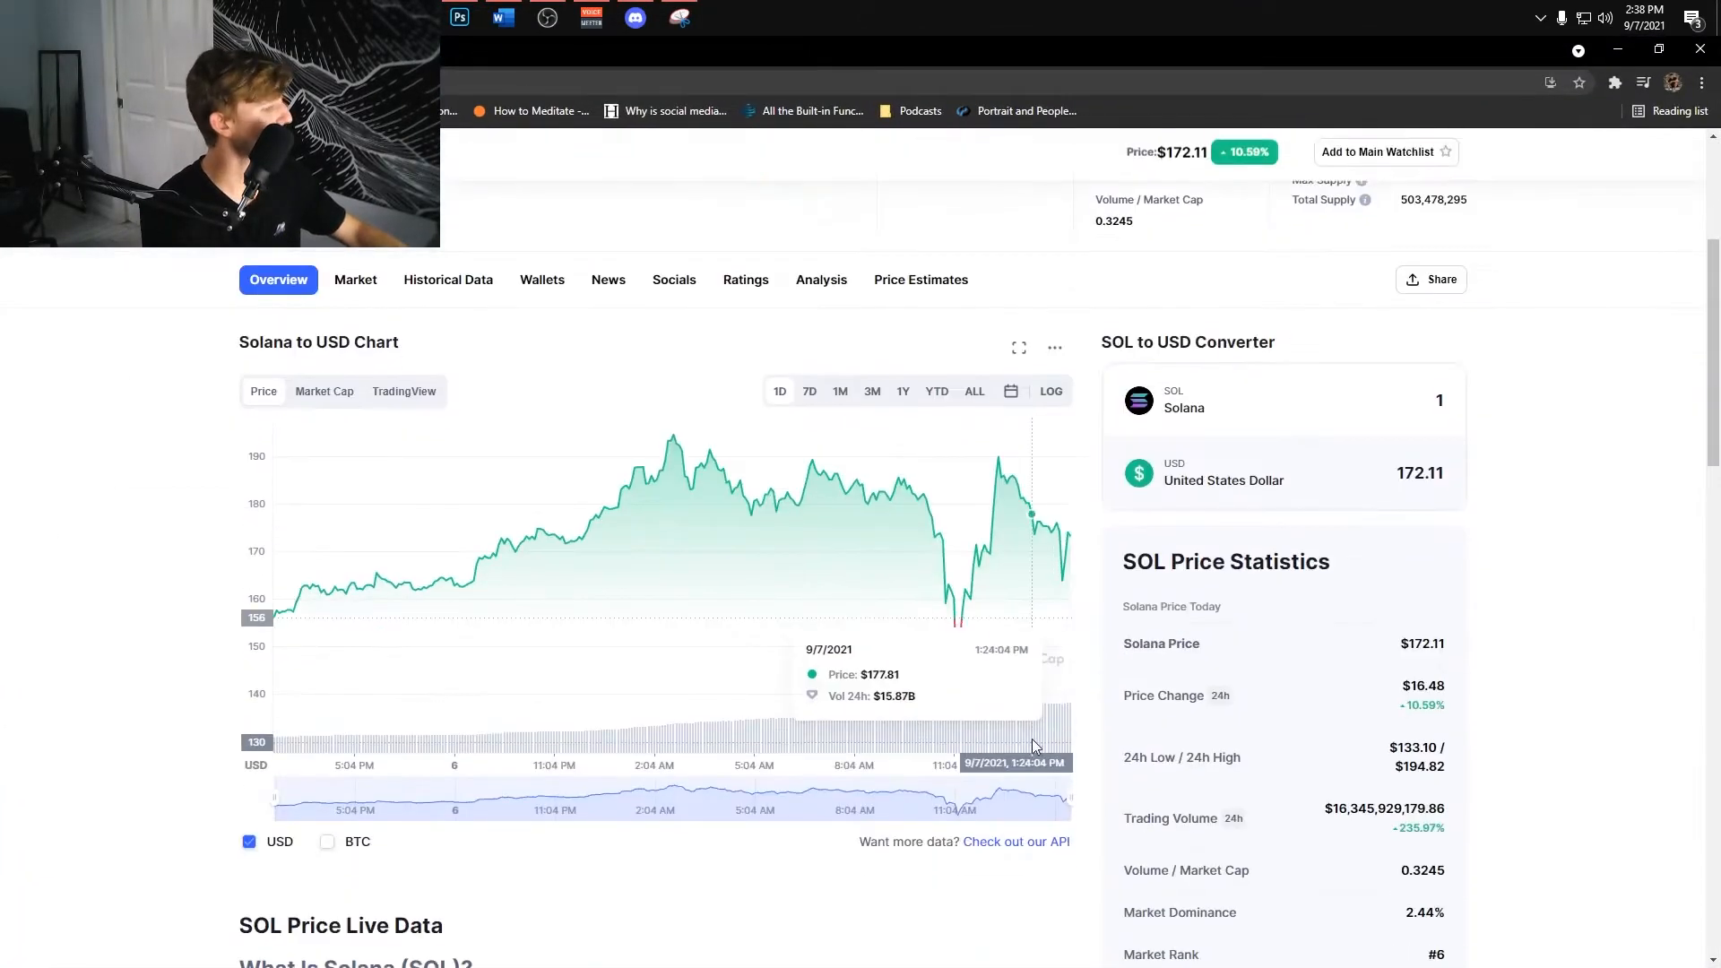
View the Solana to USD chart at YTD, one-day and all-time ranges, ending on the full history
click(973, 390)
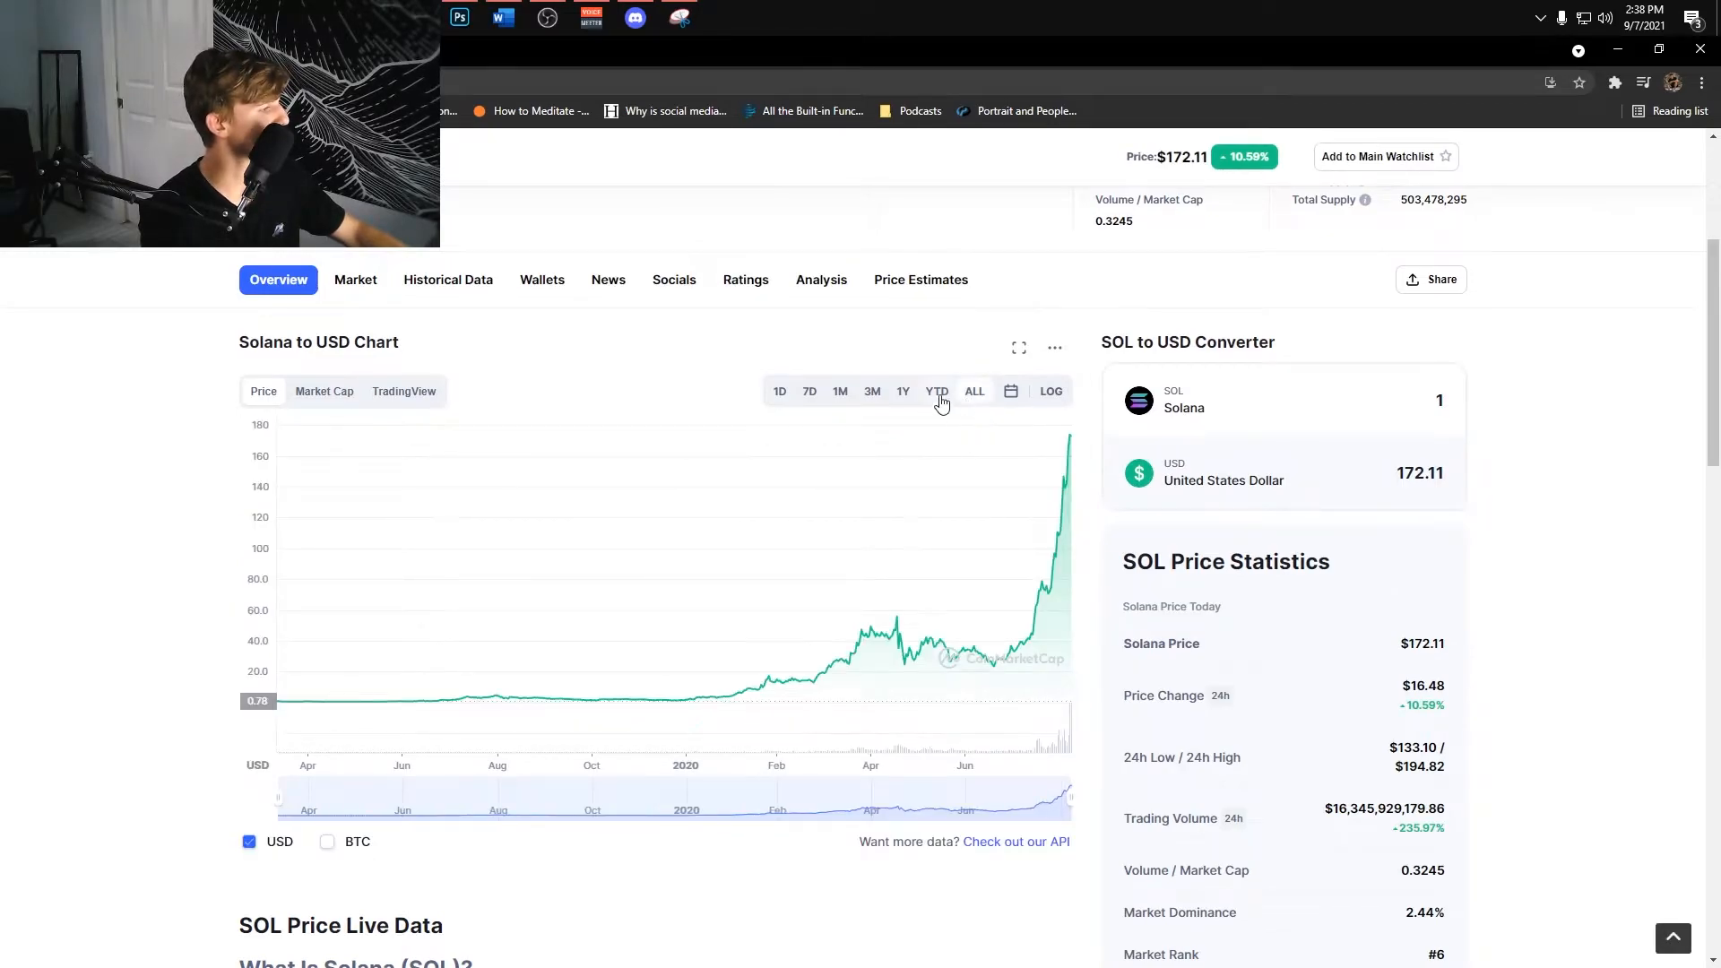
click(780, 391)
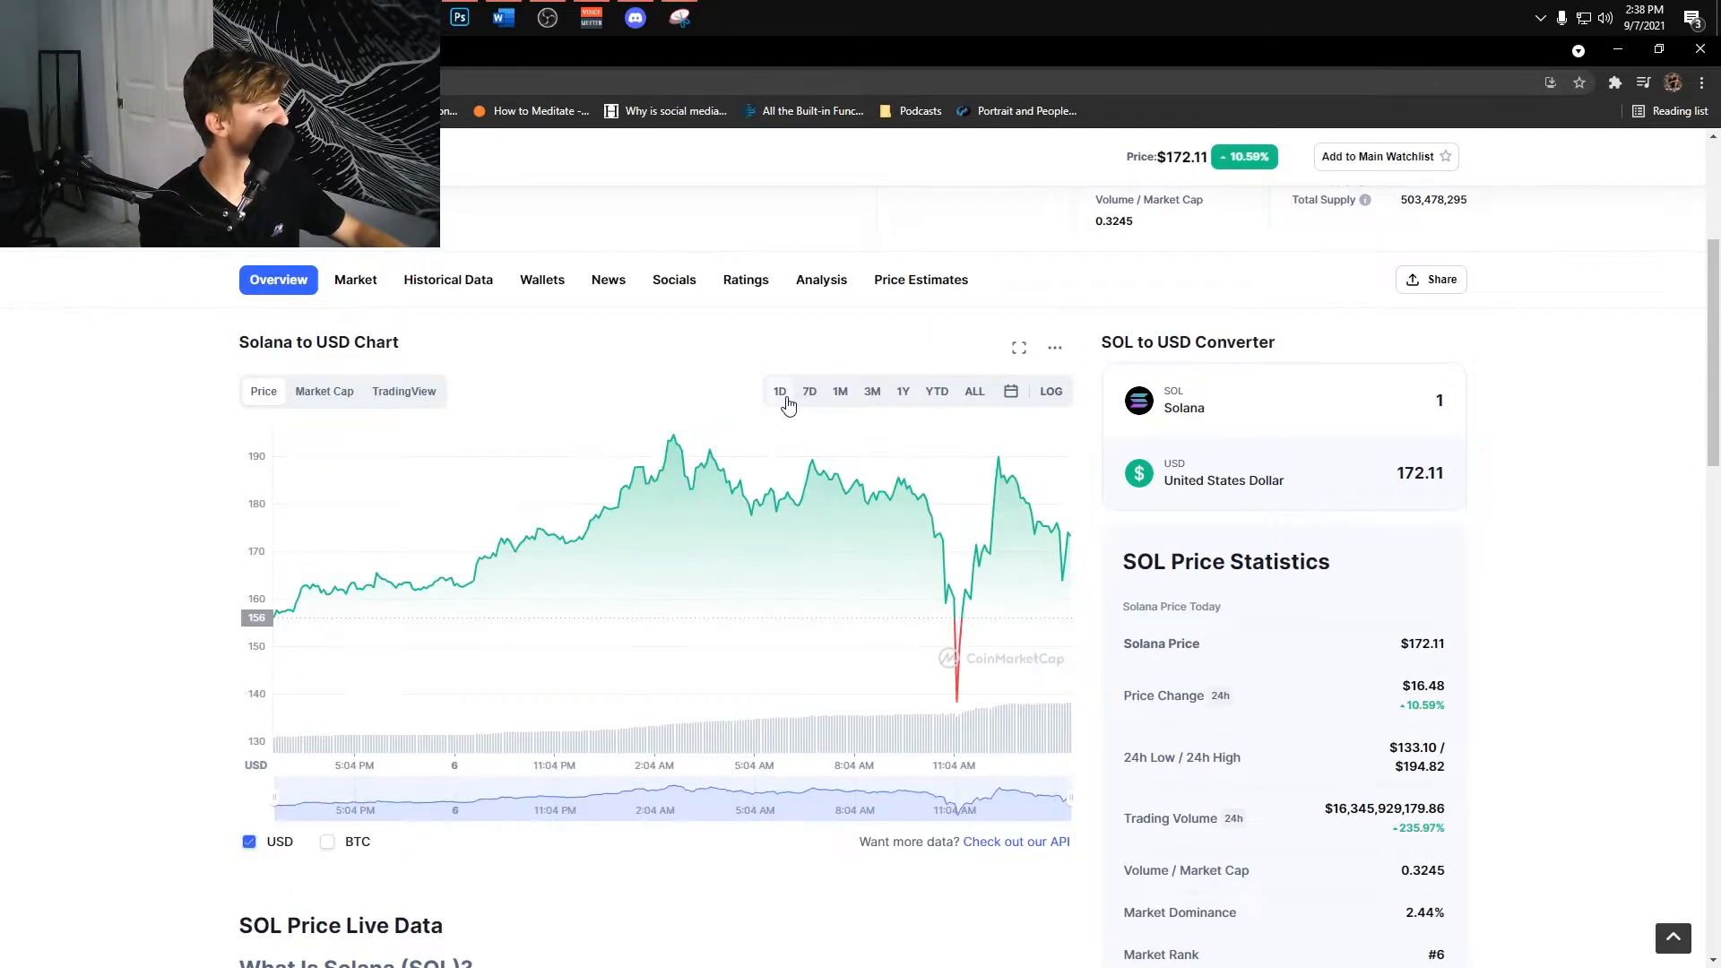
mouse_move(955, 691)
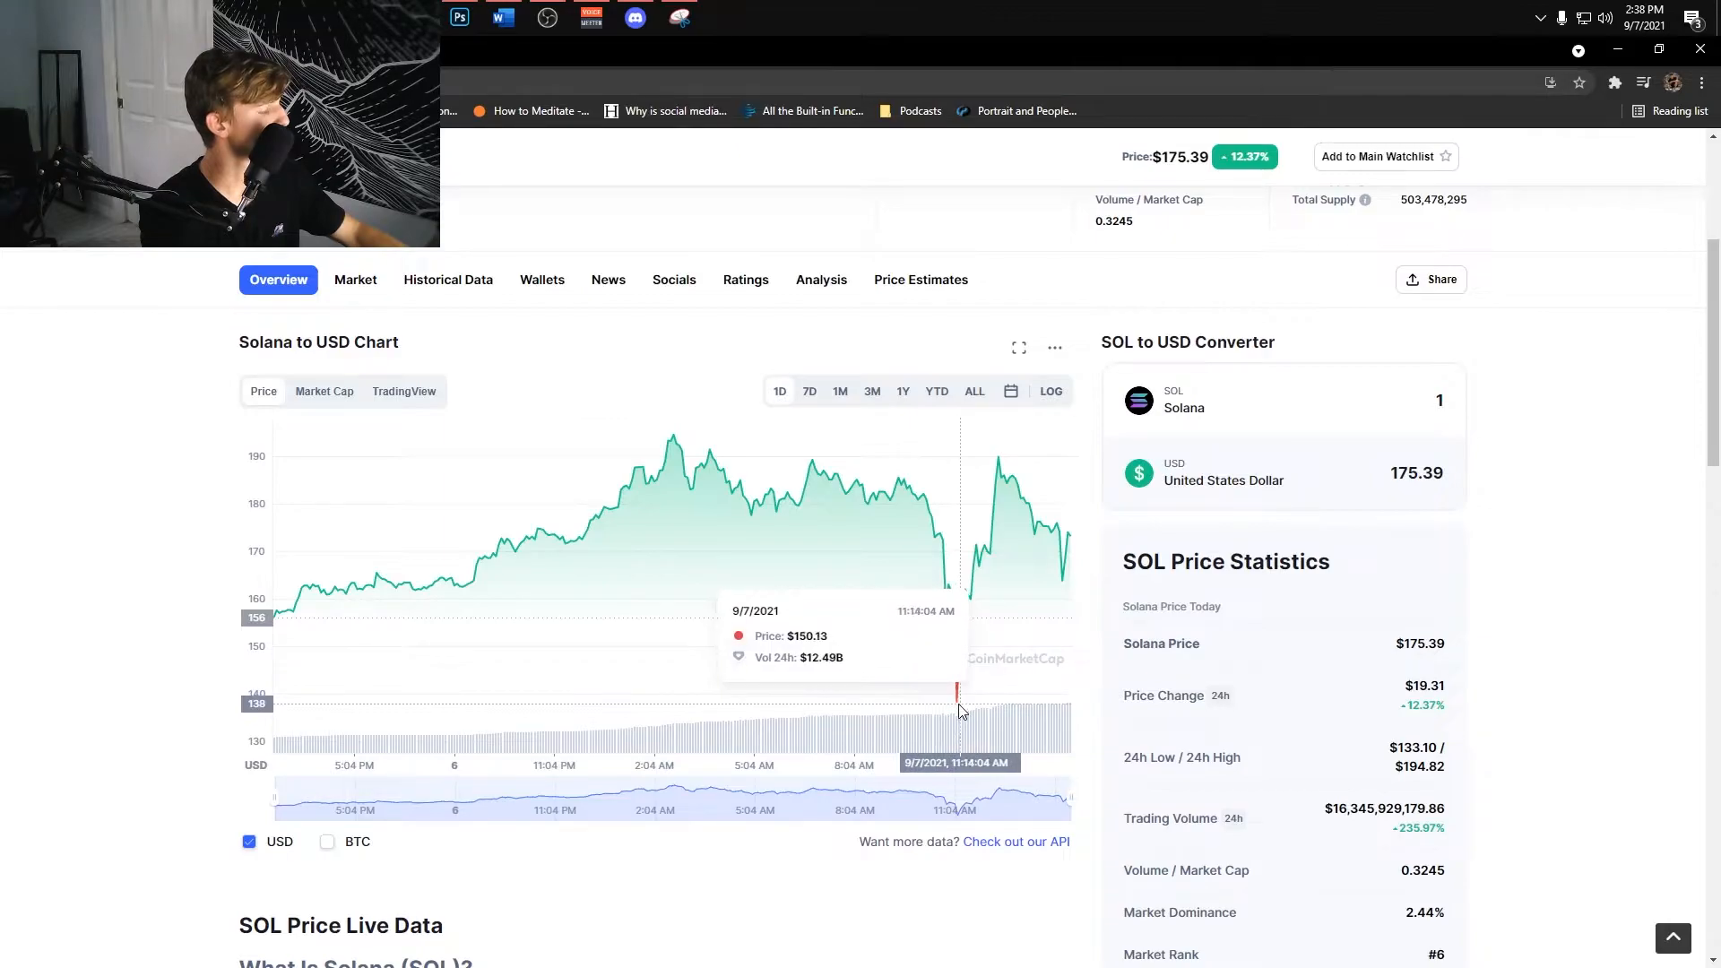
mouse_move(955, 705)
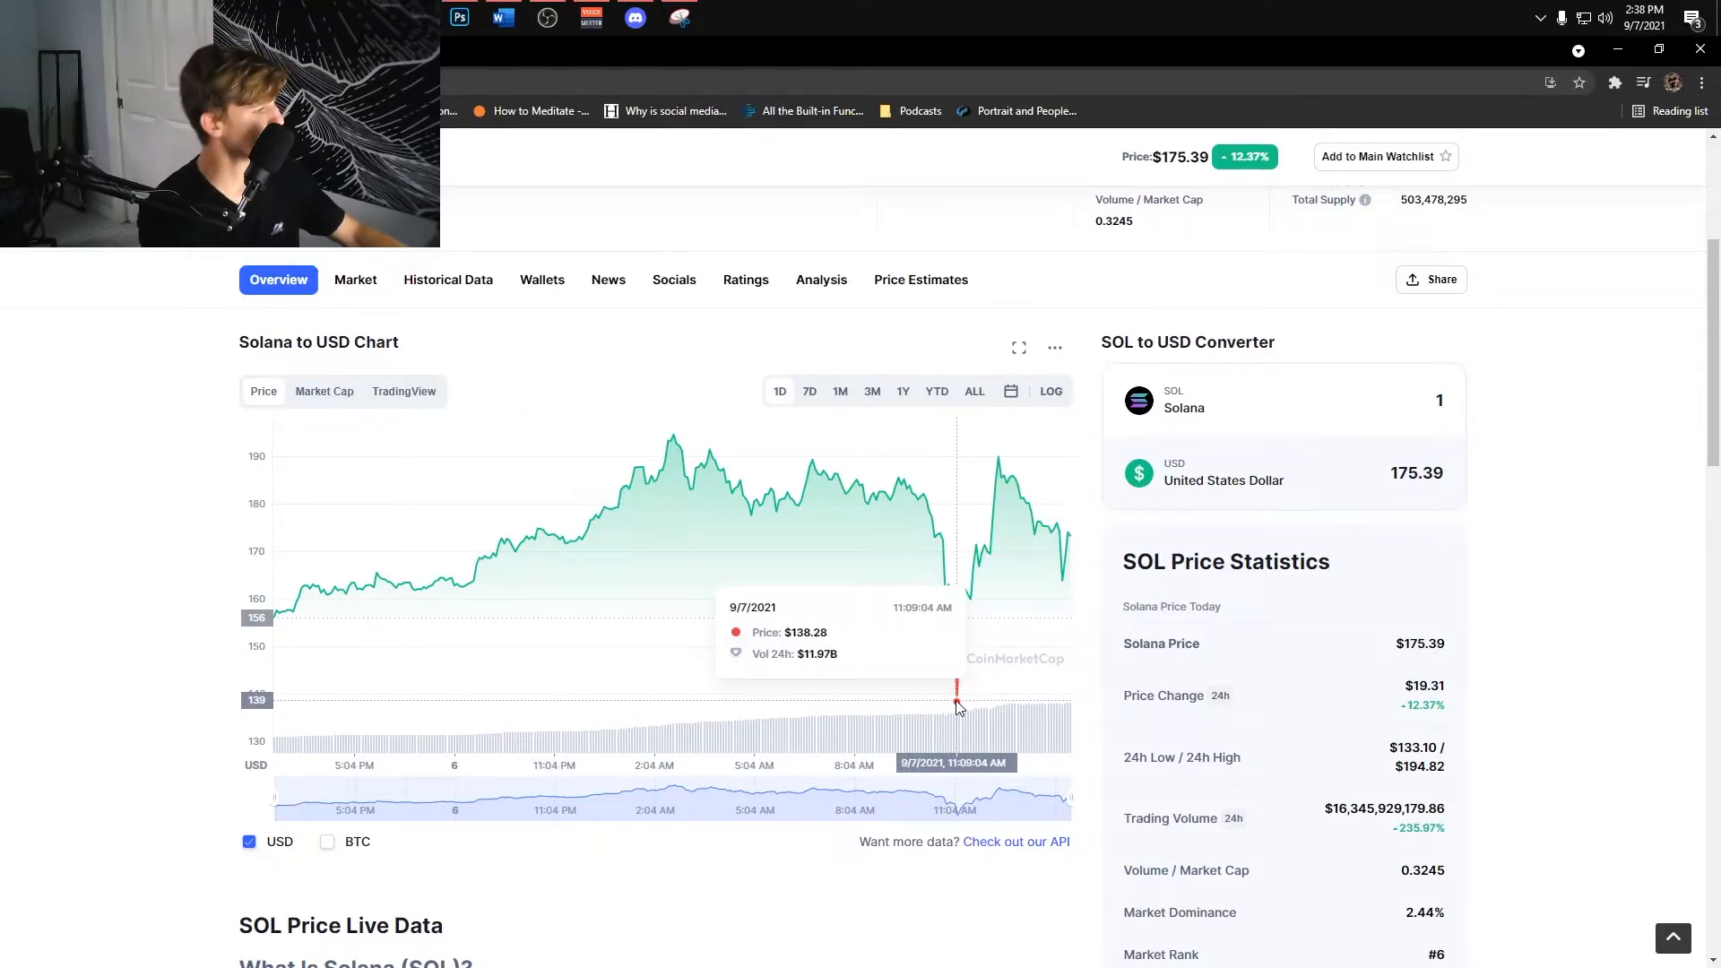
mouse_move(973, 700)
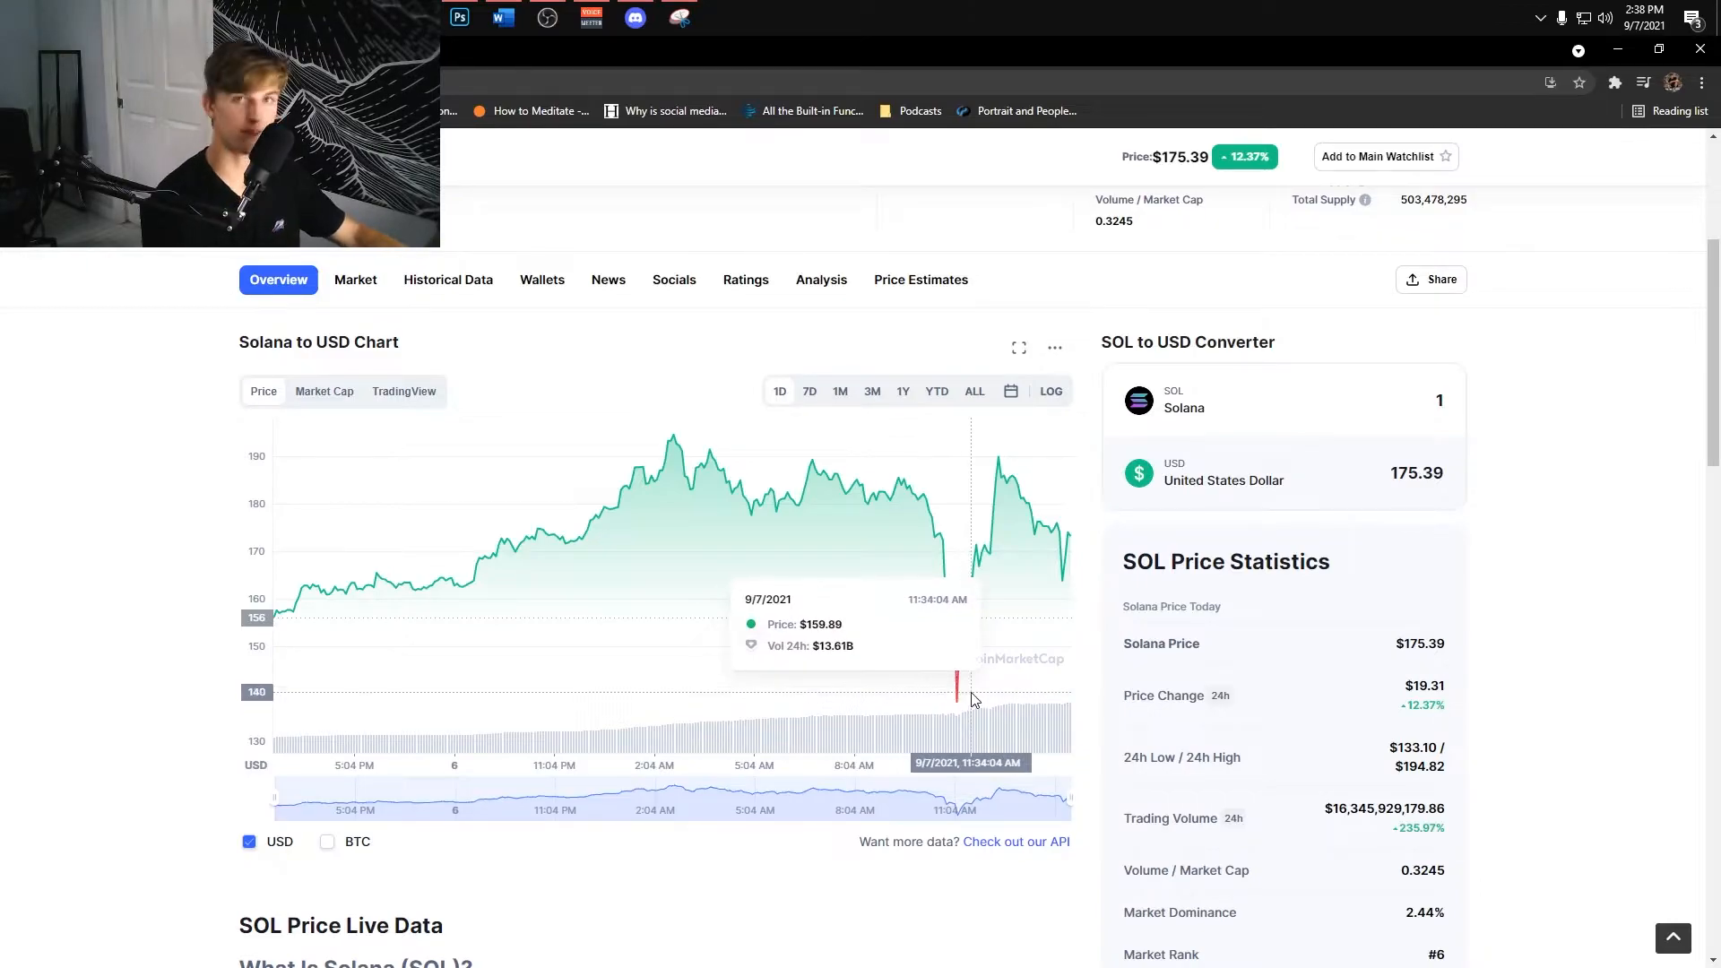
mouse_move(993, 459)
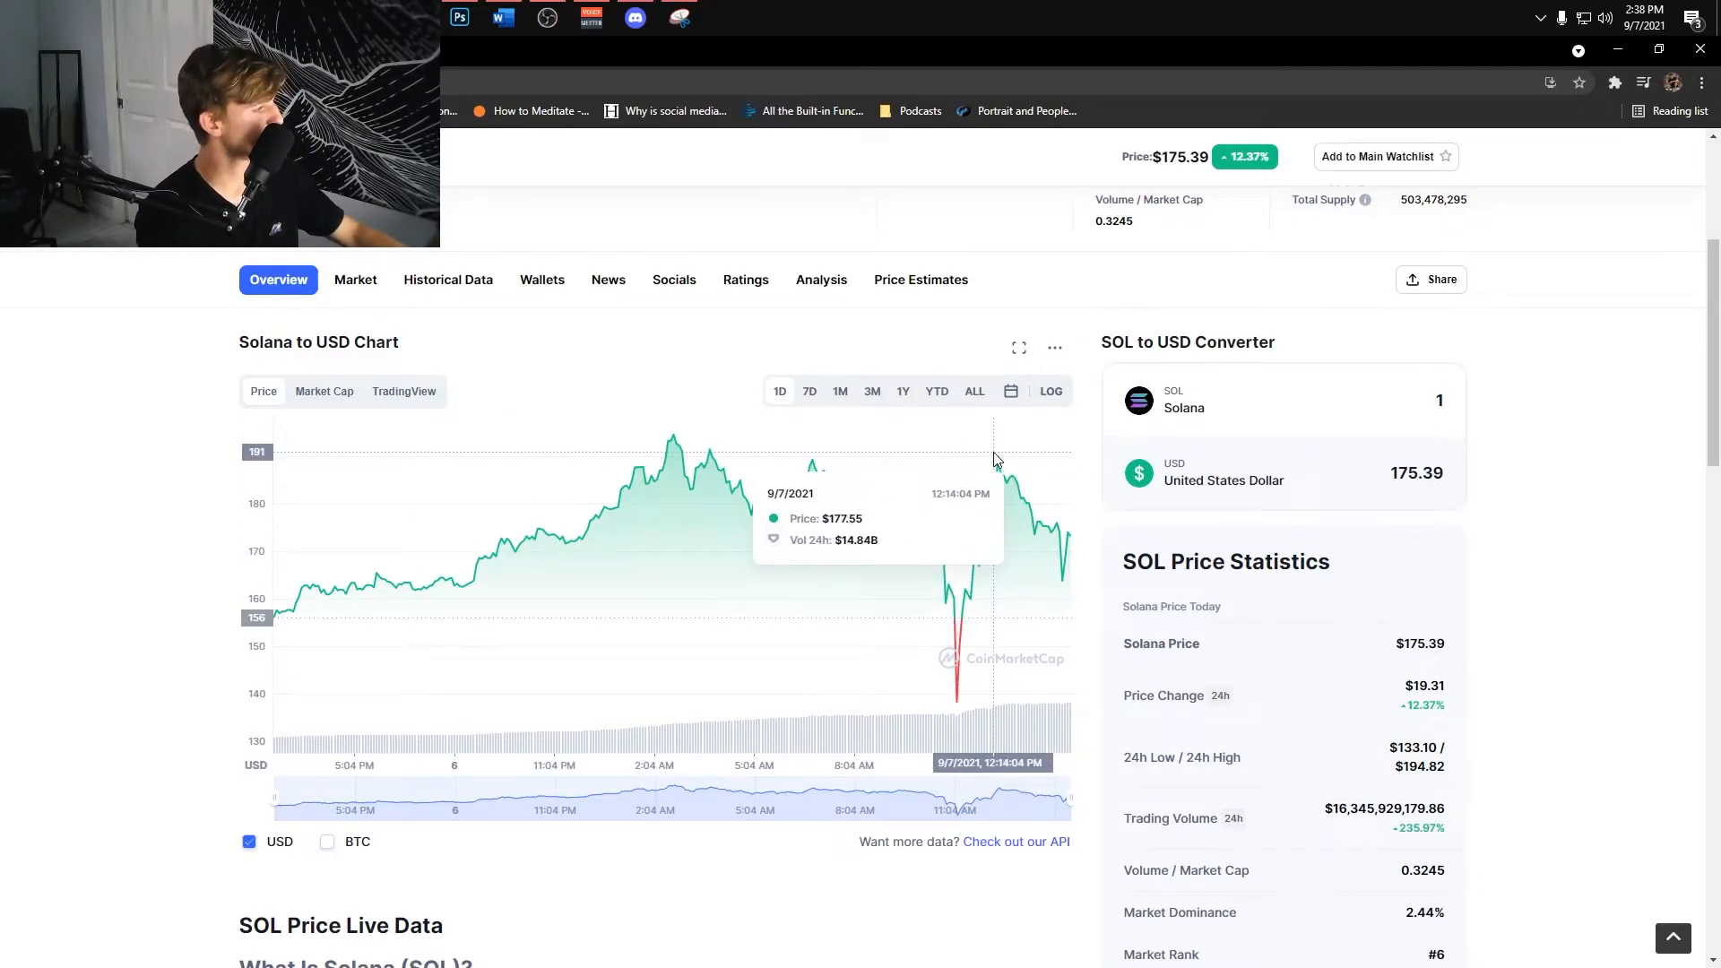
mouse_move(670, 450)
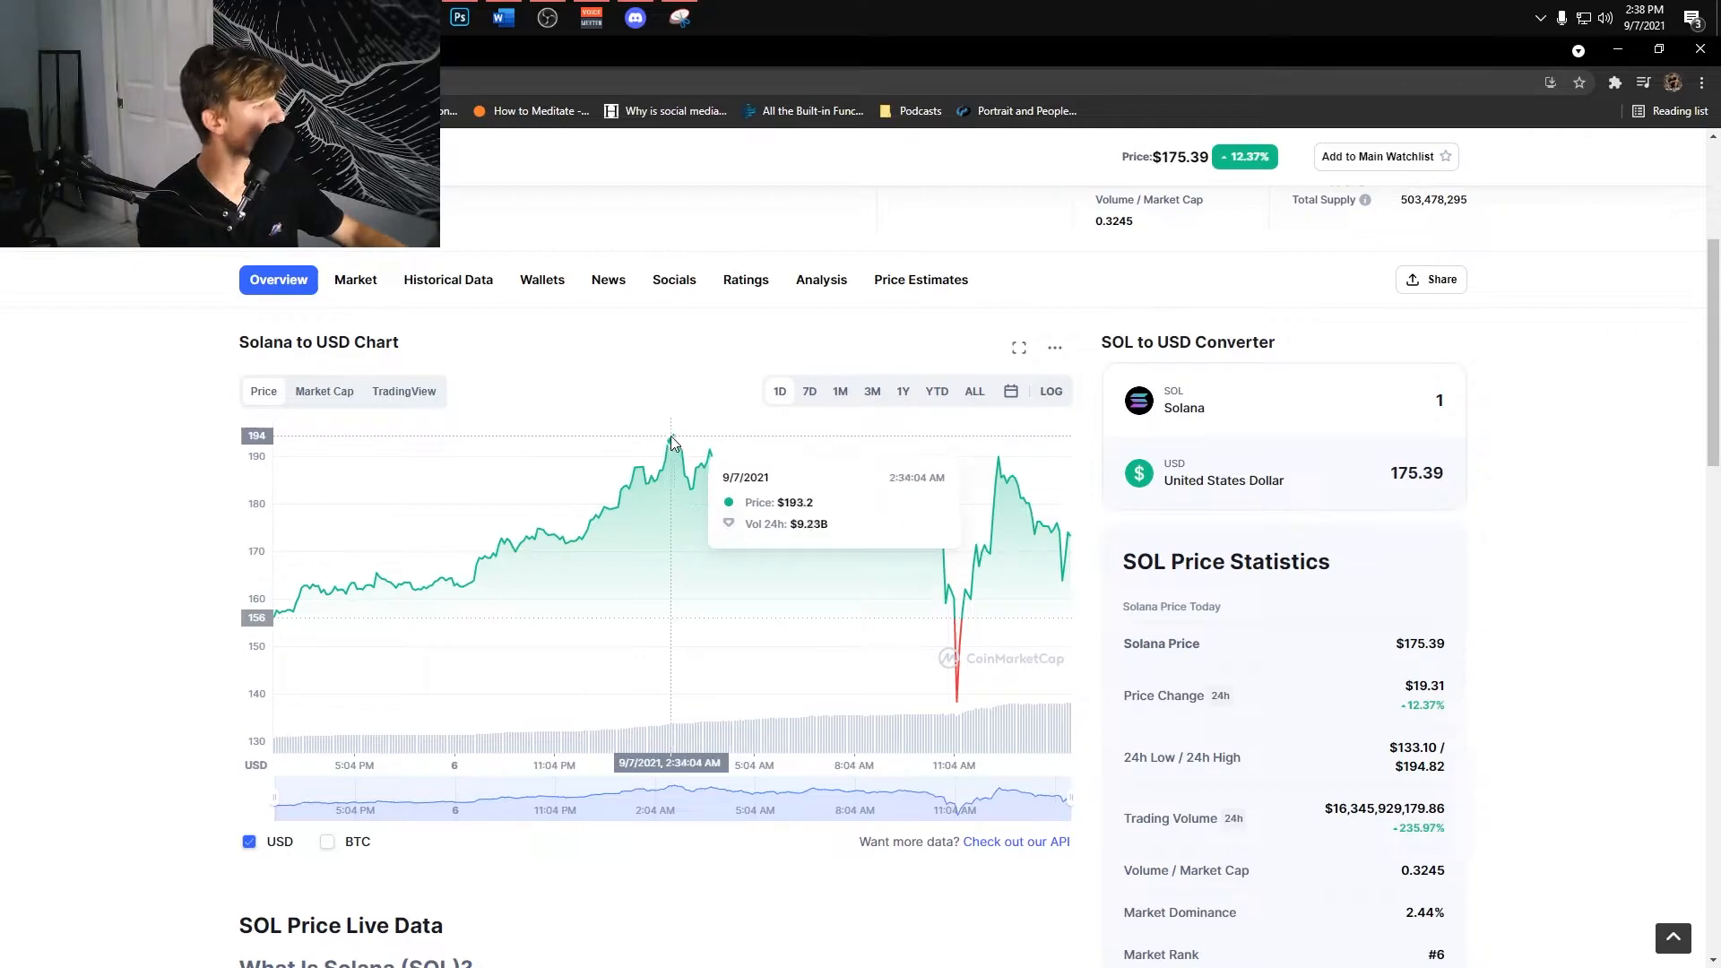
mouse_move(1052, 640)
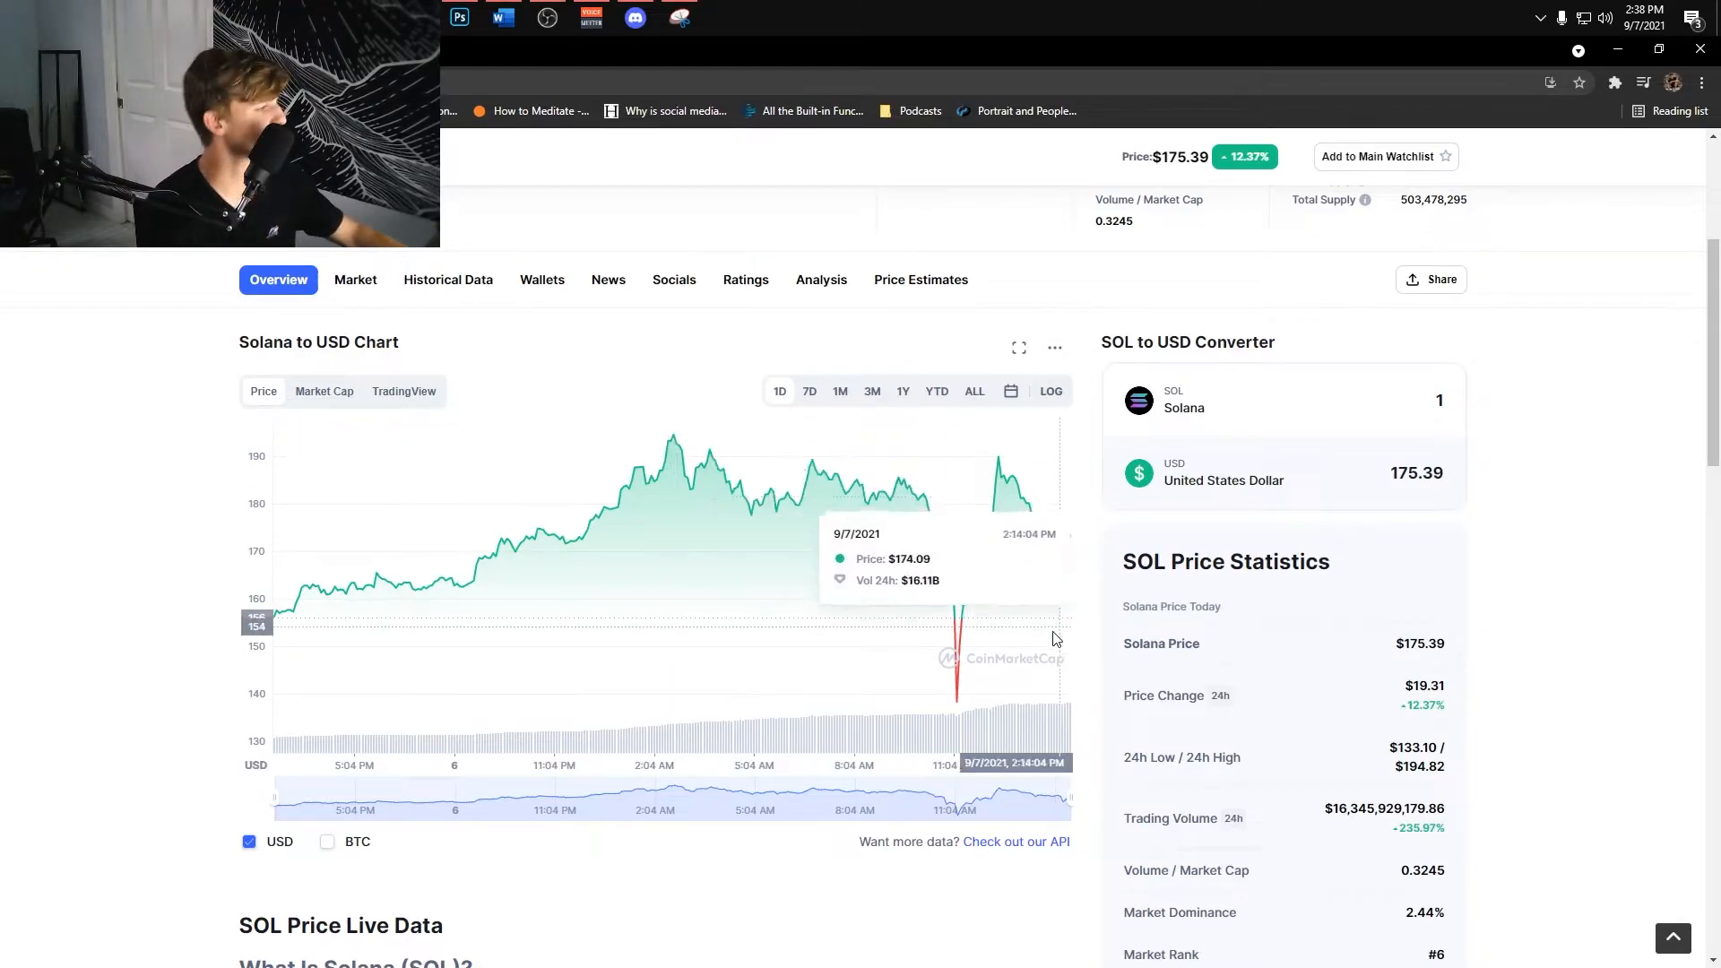
mouse_move(692, 538)
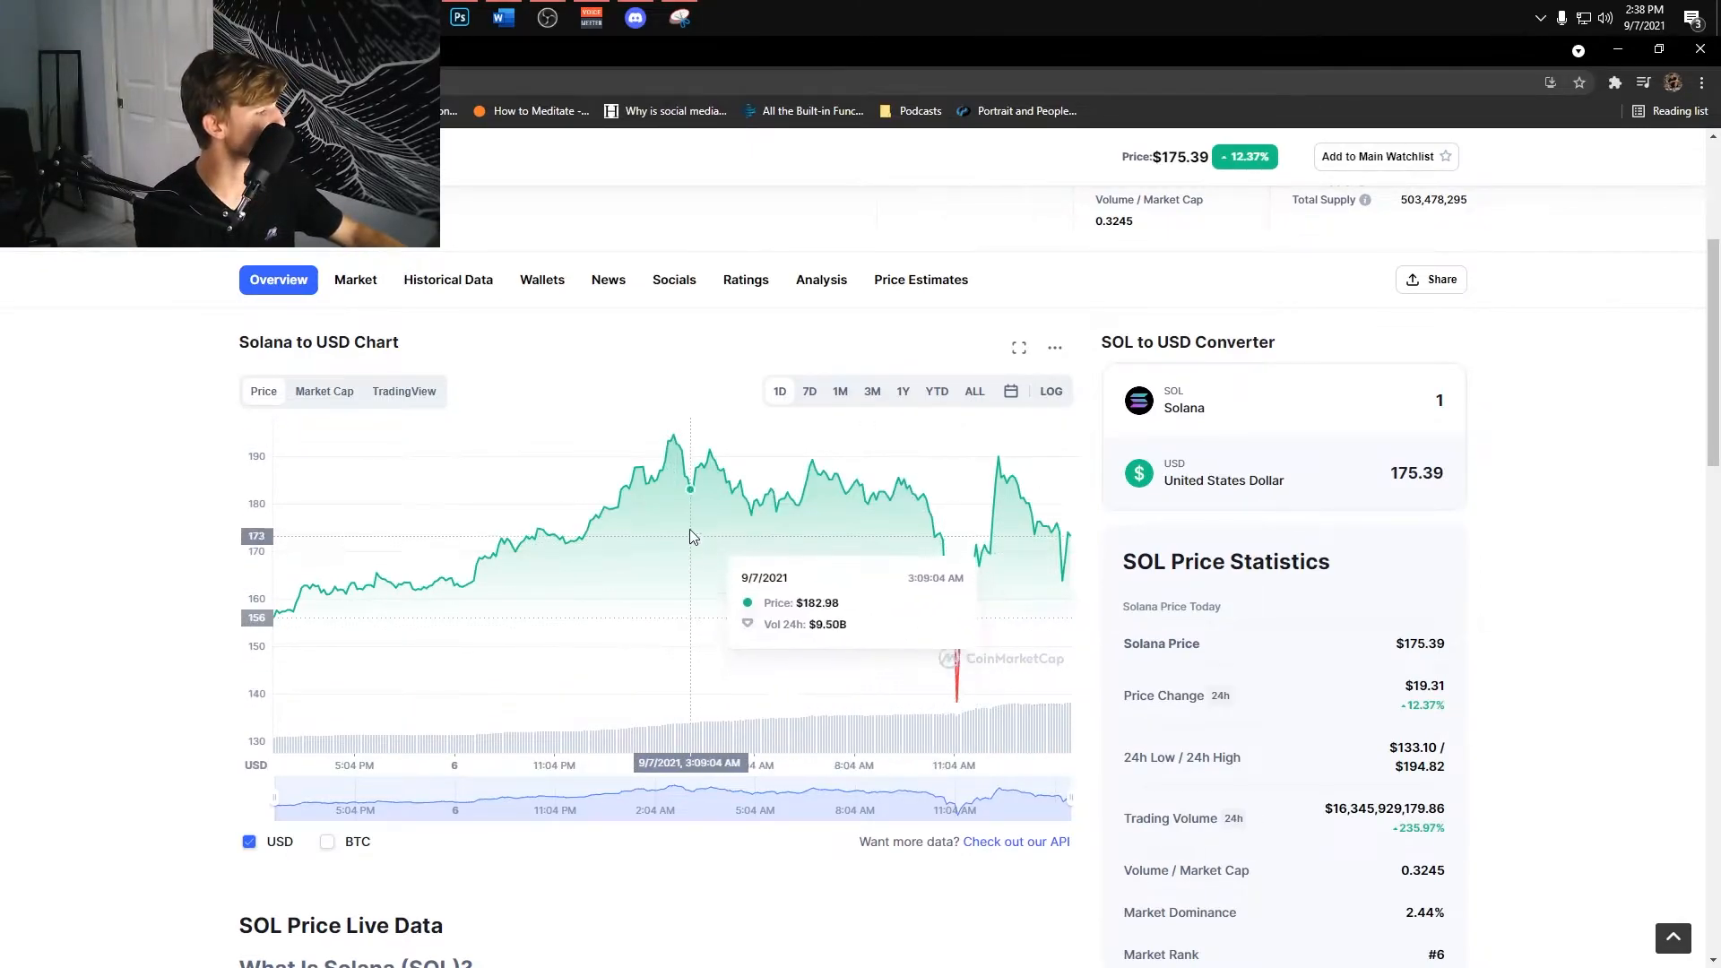
mouse_move(984, 708)
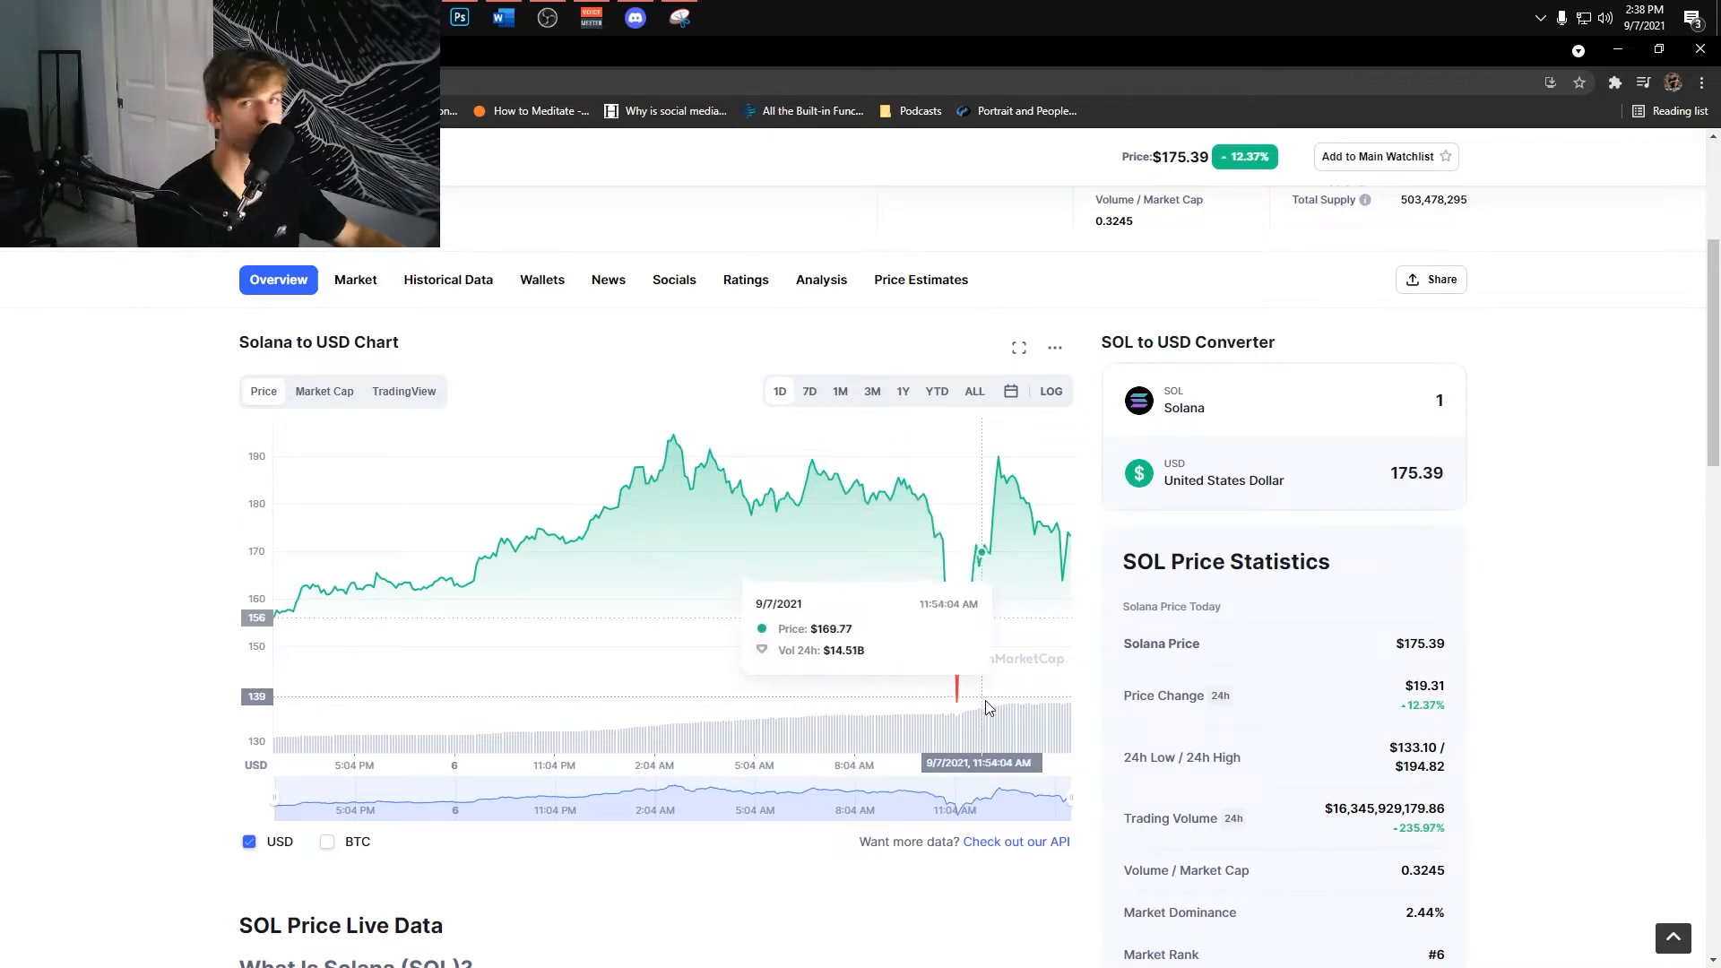
click(971, 390)
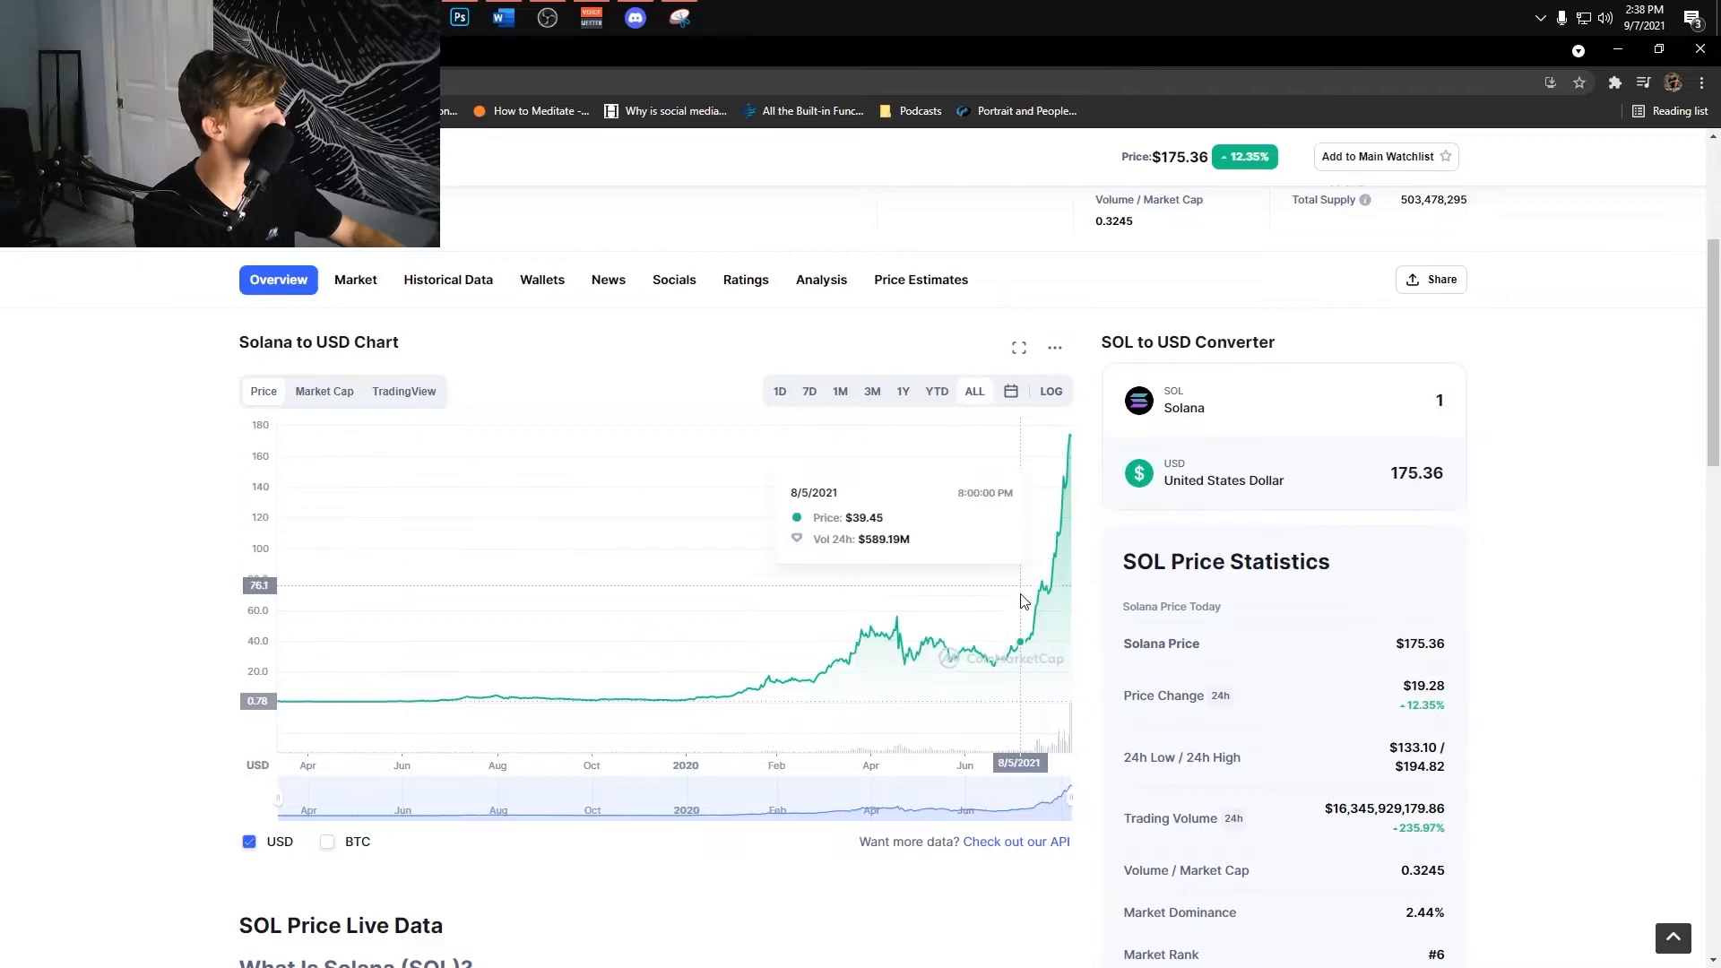
mouse_move(1070, 444)
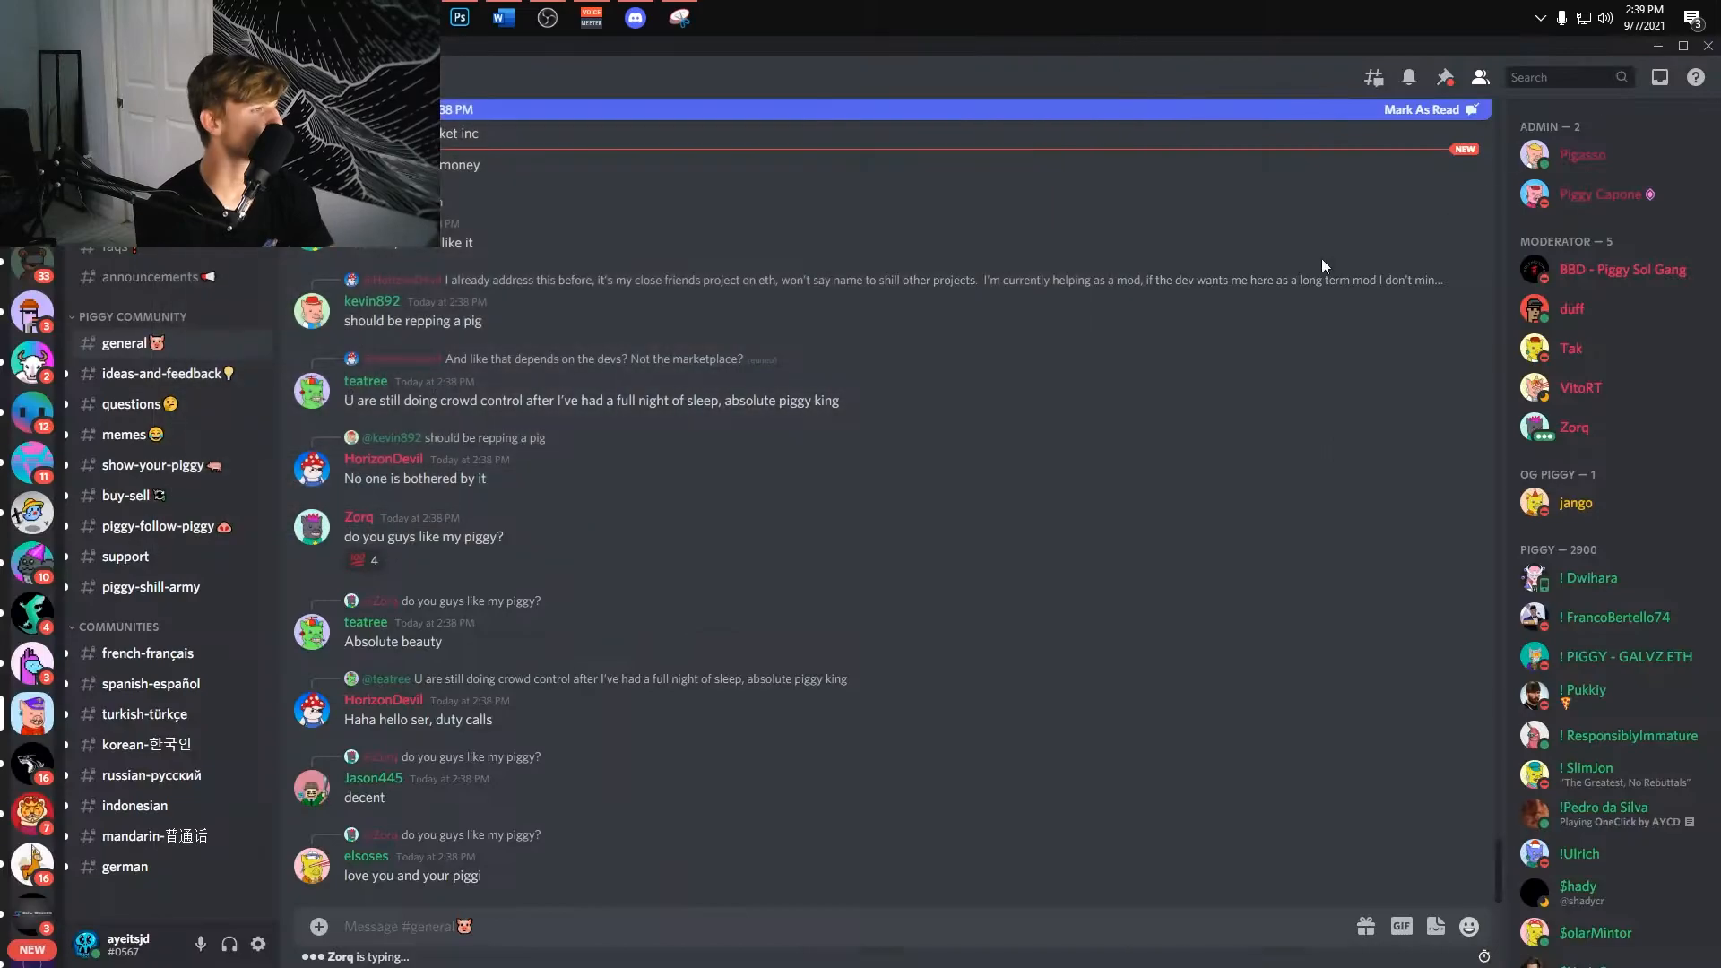
mouse_move(1119, 295)
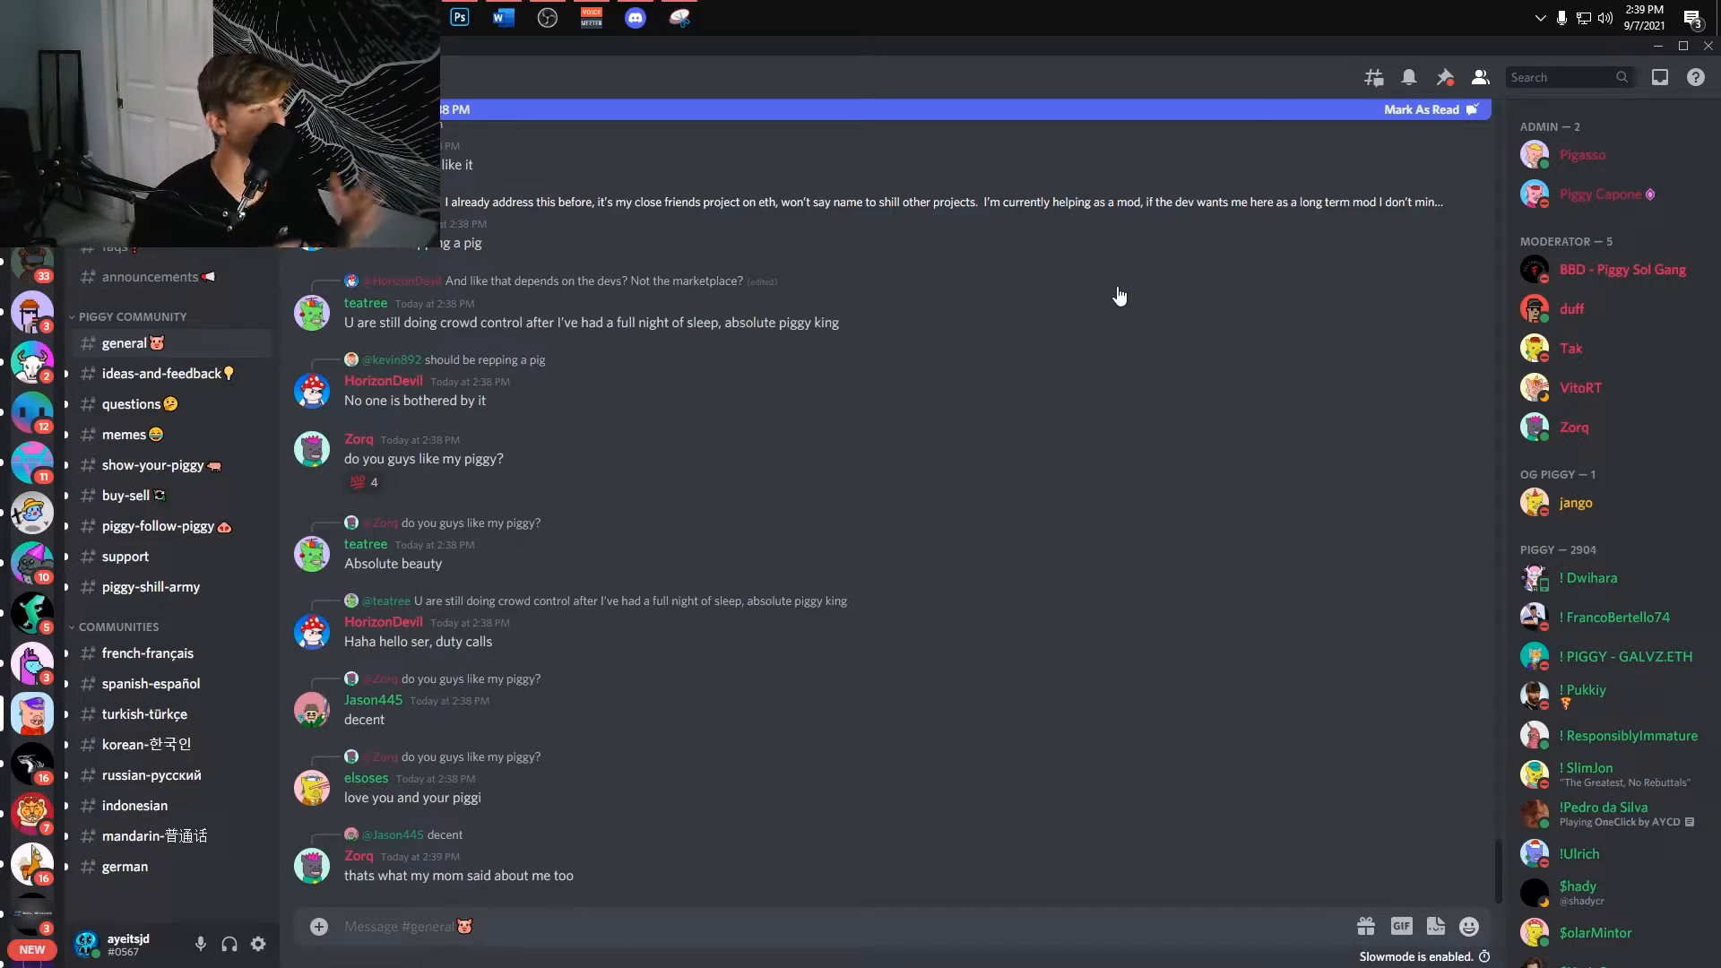
Scroll the #general channel to the newest message, a Reddit link about an NFT tattoo
scroll(up, 3)
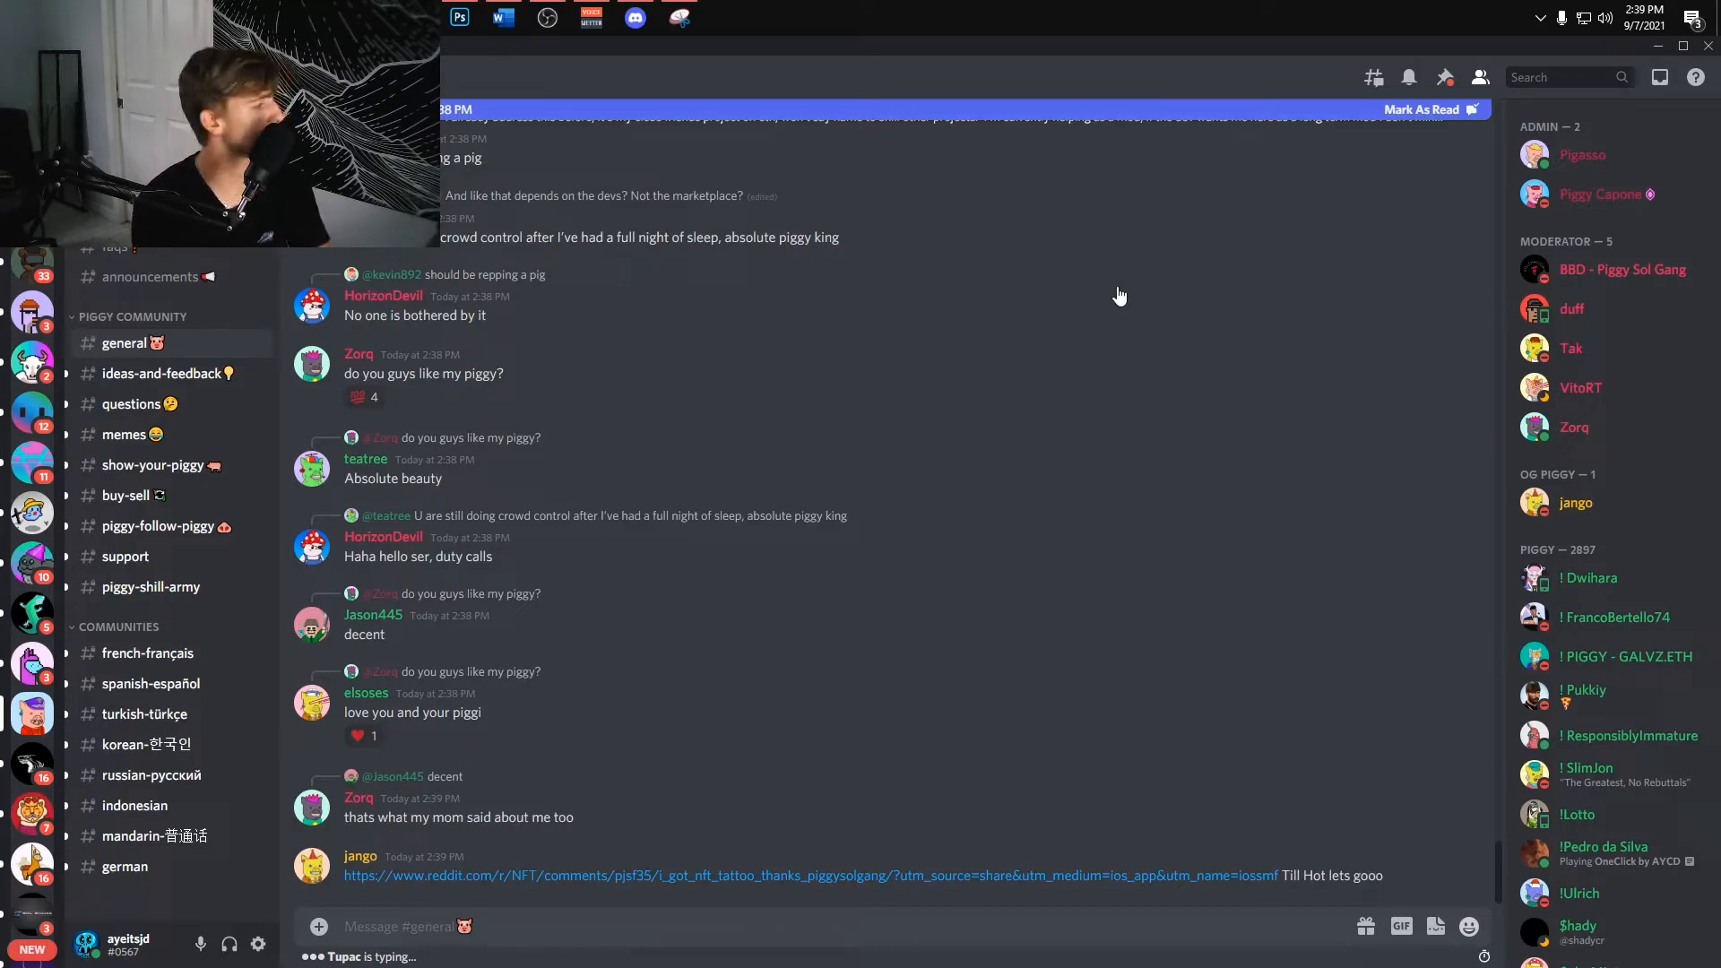
scroll(down, 3)
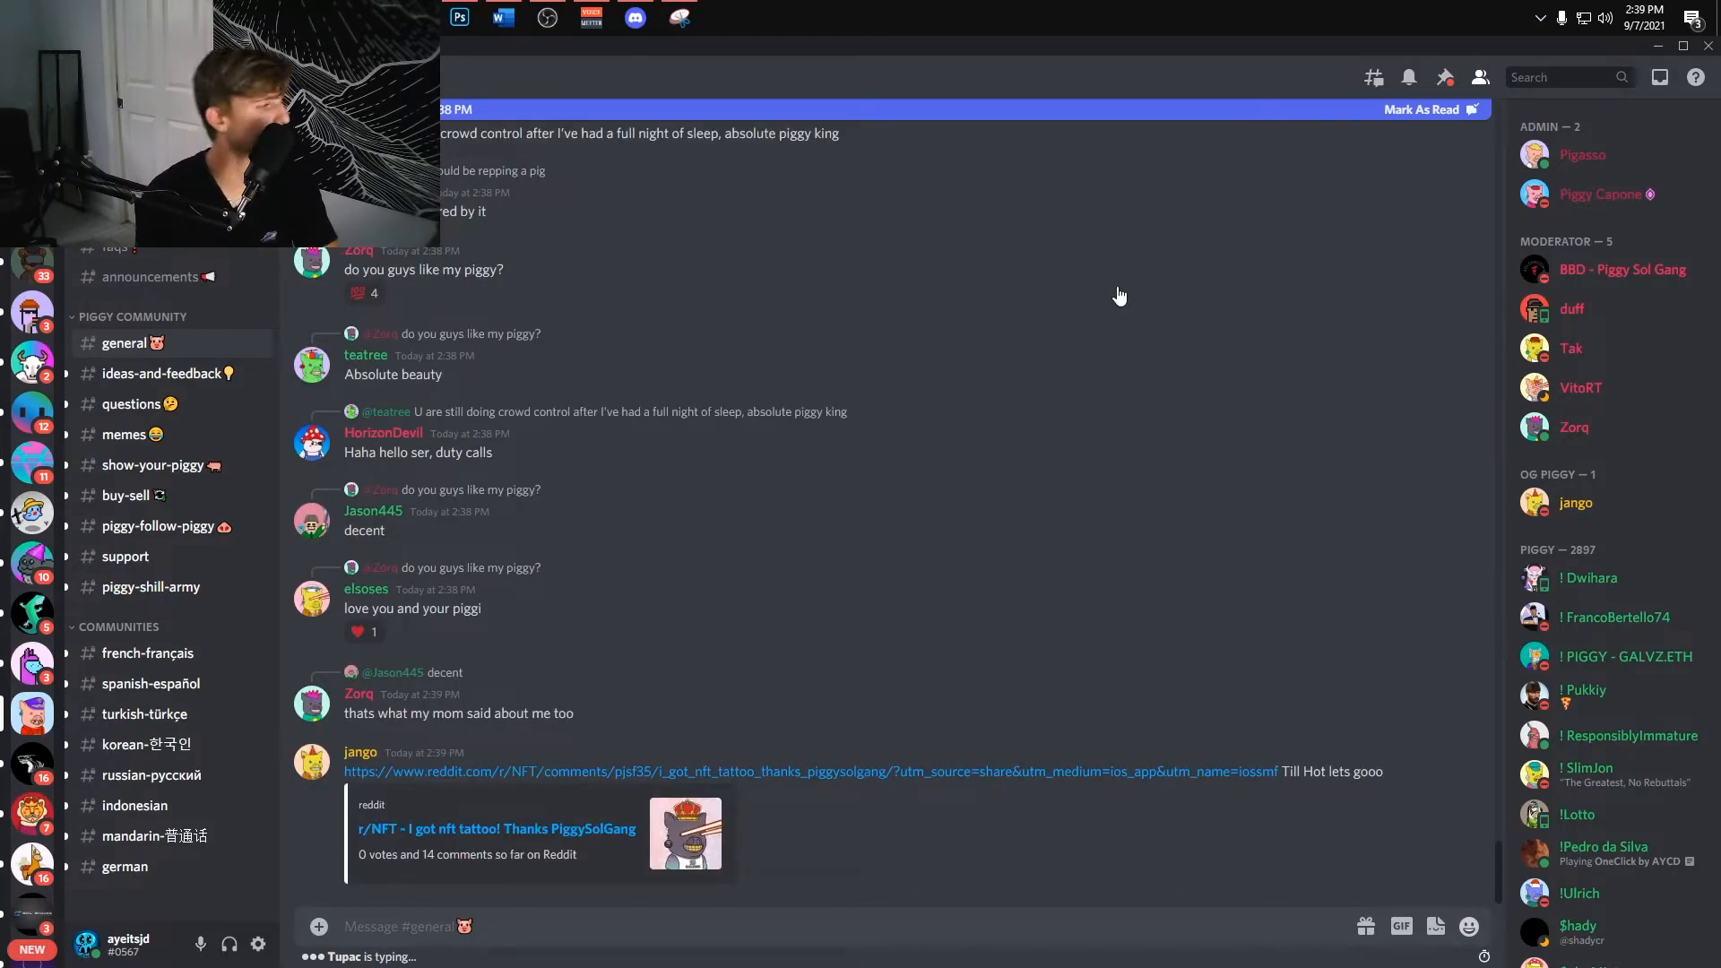